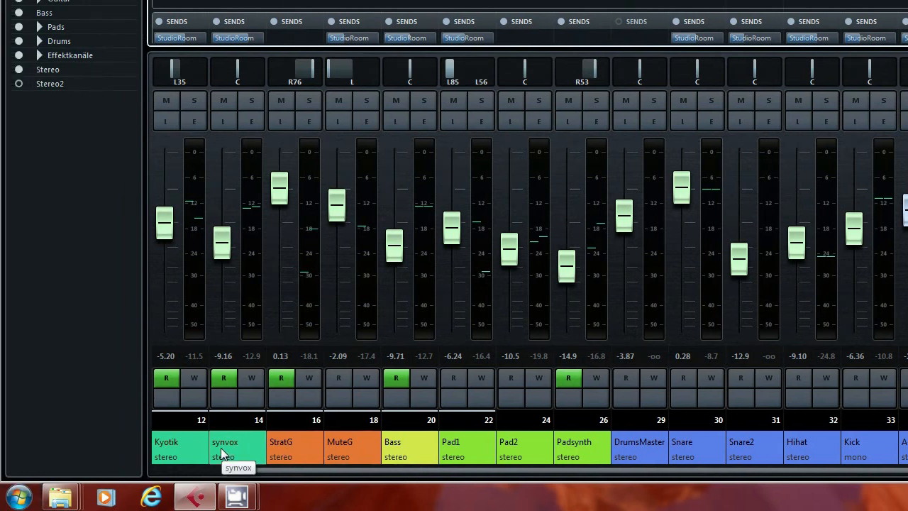
pyautogui.moveTo(389, 456)
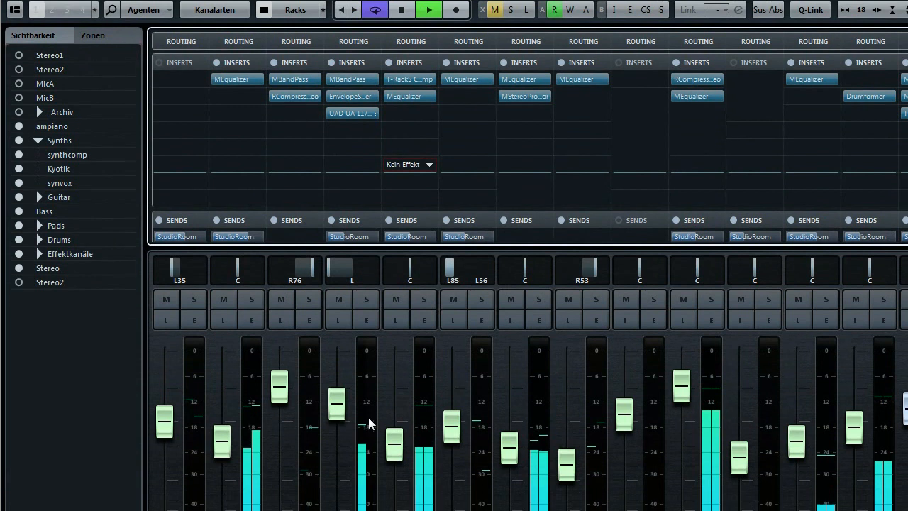
# - Scroll the MixConsole so the Inserts and Sends racks show above the faders
pyautogui.scroll(-3)
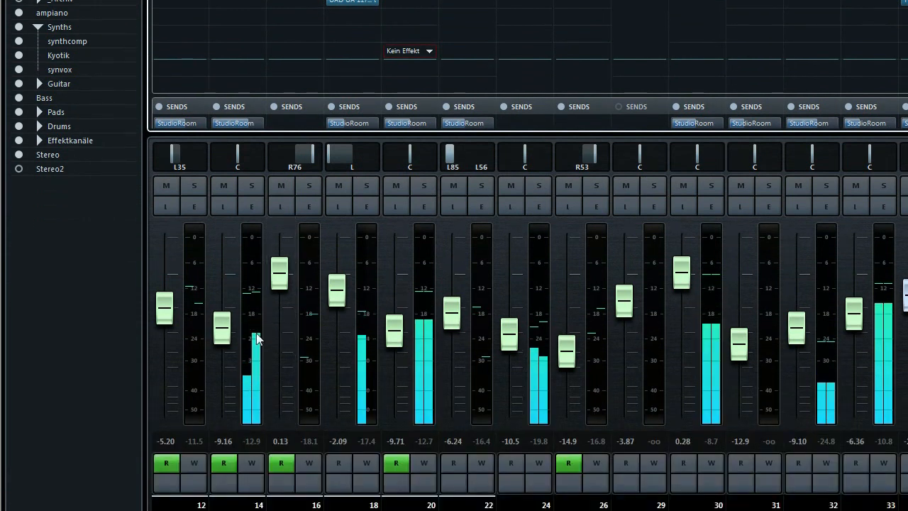
pyautogui.scroll(-3)
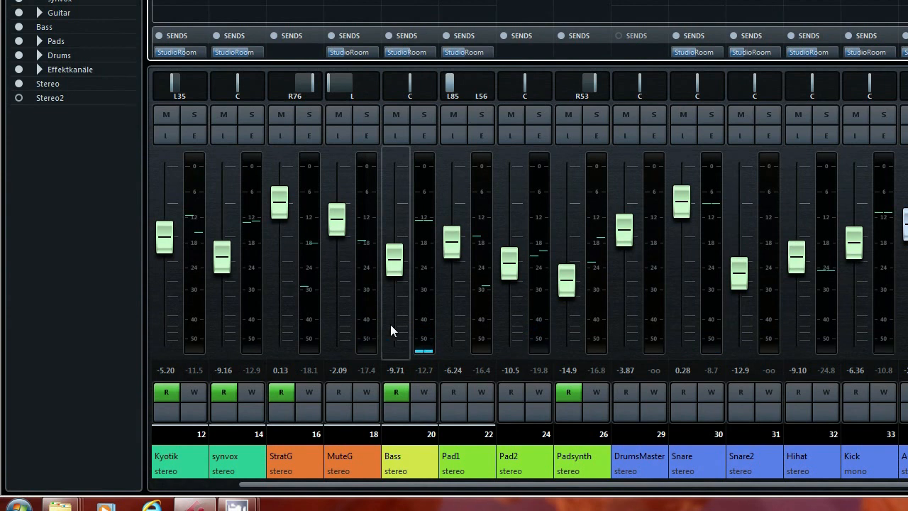
pyautogui.moveTo(406, 317)
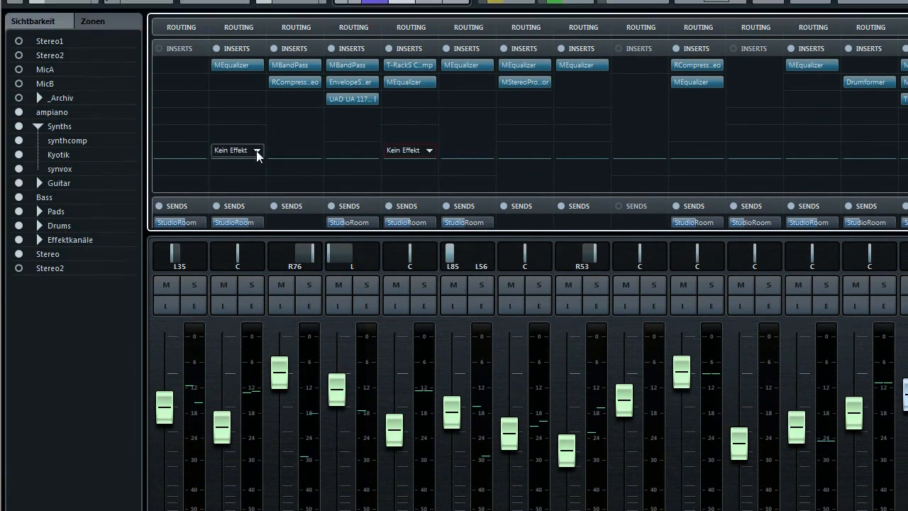
# - Open an empty synvox insert slot and filter the plug-in list to 'Tool'
pyautogui.click(258, 150)
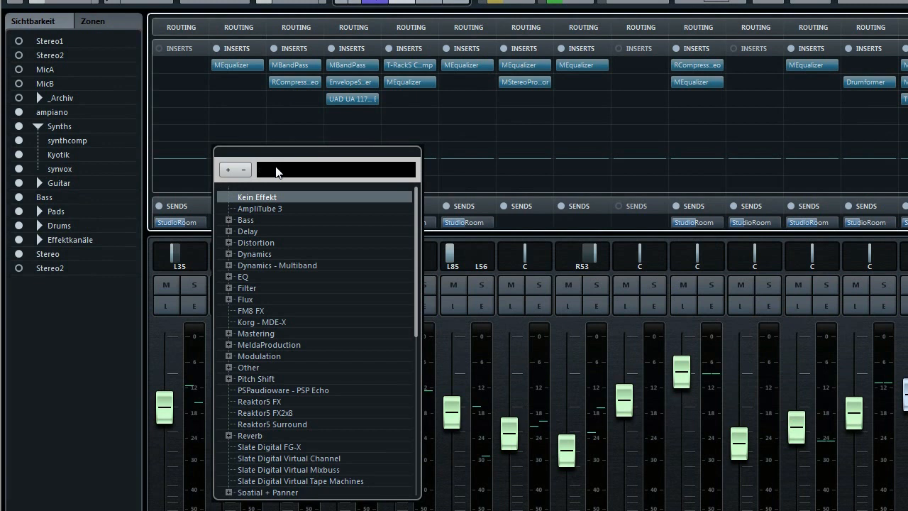
pyautogui.write('Tool')
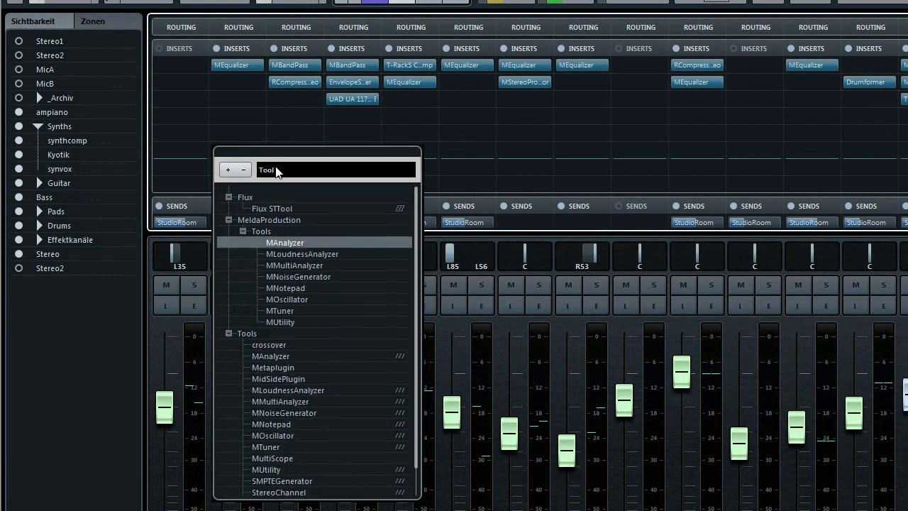
pyautogui.moveTo(327, 320)
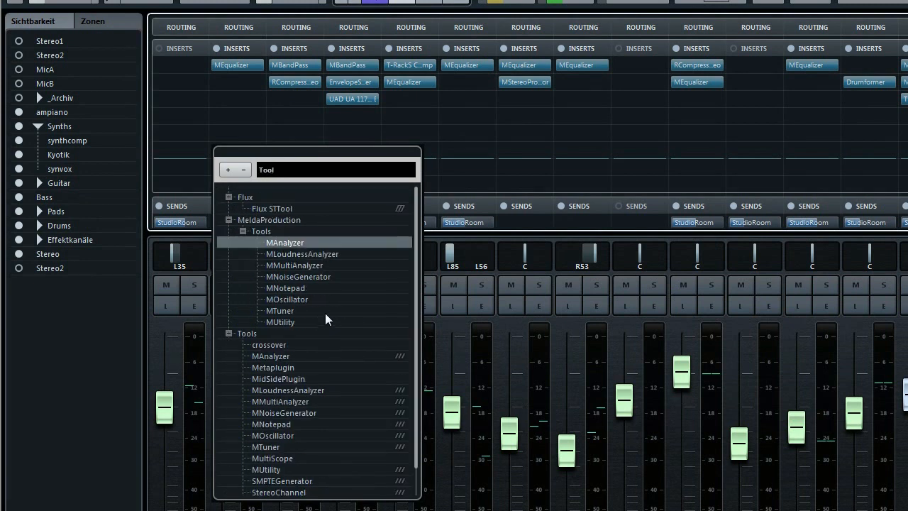
pyautogui.moveTo(415, 337)
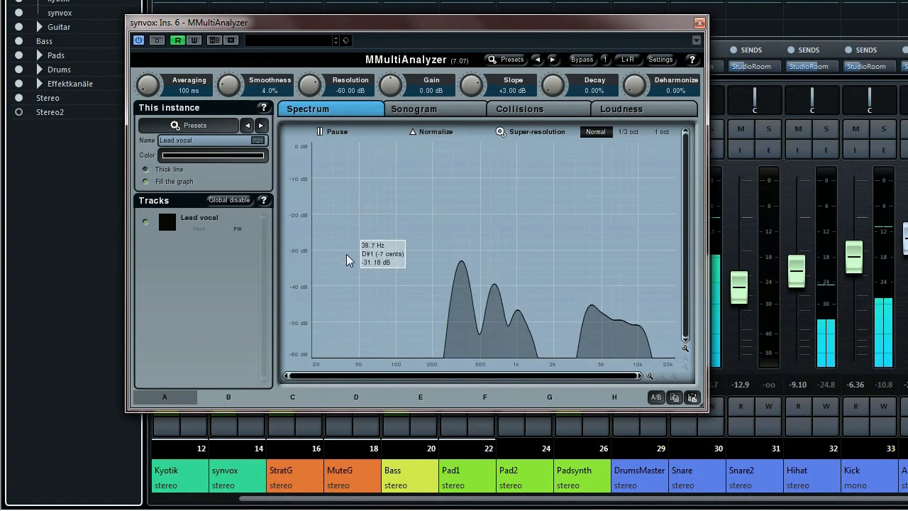
# - Load MMultiAnalyzer on synvox and rename its instance to synvox
pyautogui.click(337, 130)
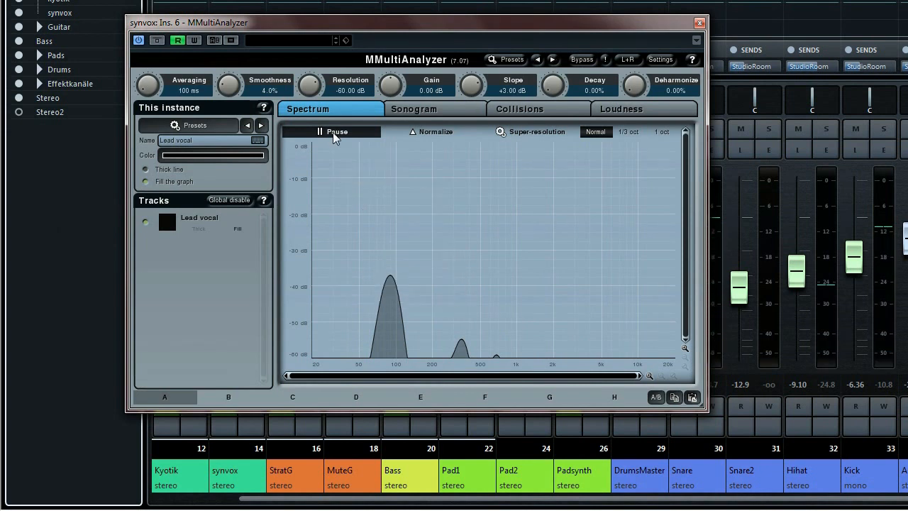
pyautogui.moveTo(340, 141)
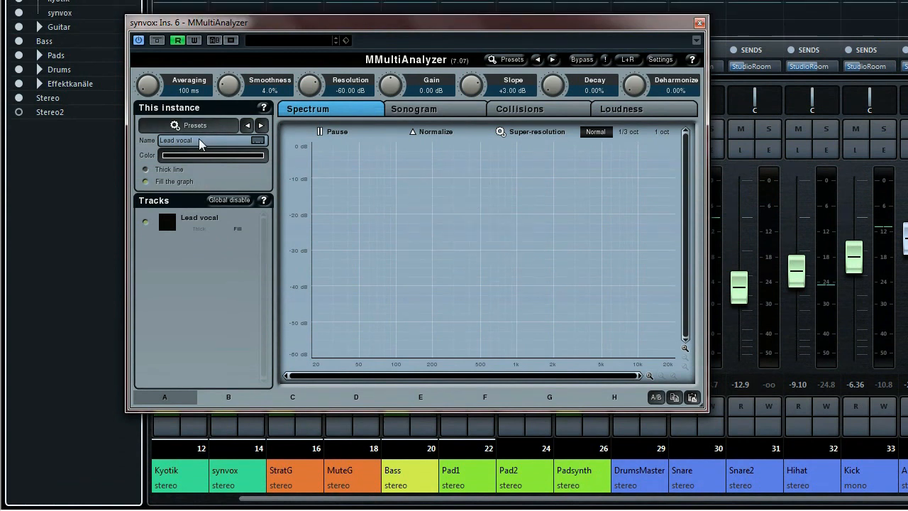
pyautogui.doubleClick(176, 140)
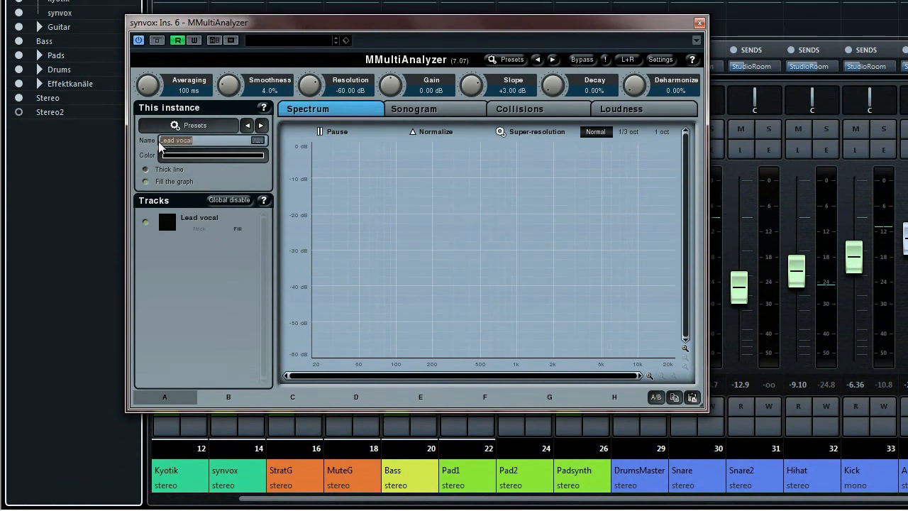
pyautogui.write('synvox')
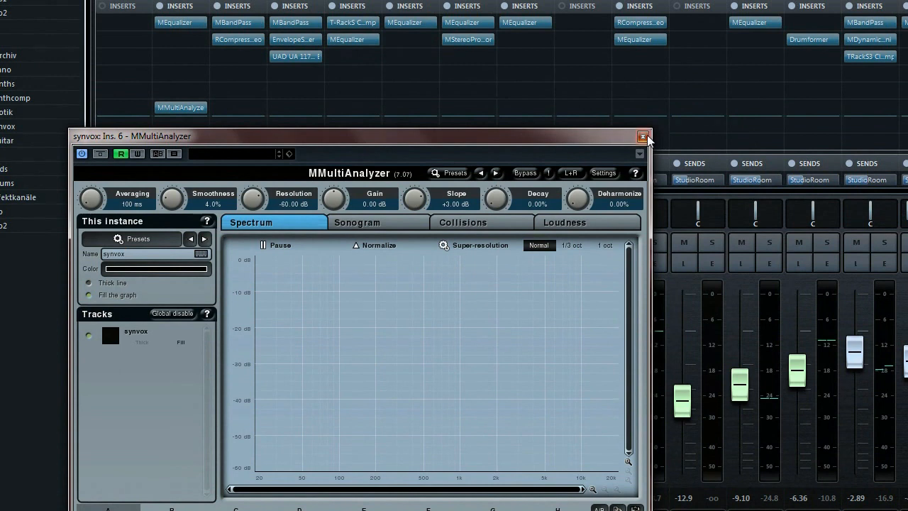
# - Close the synvox analyzer and open the Bass channel's MMultiAnalyzer window
pyautogui.click(644, 136)
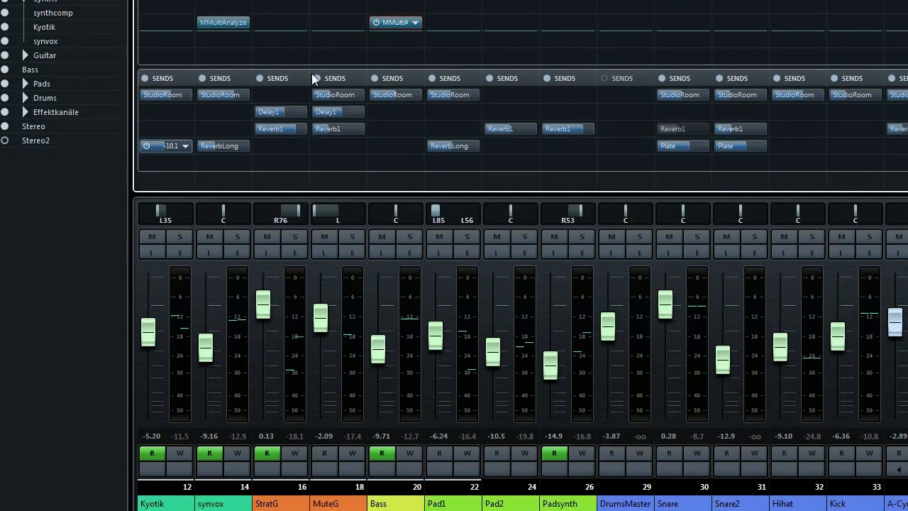
pyautogui.click(224, 22)
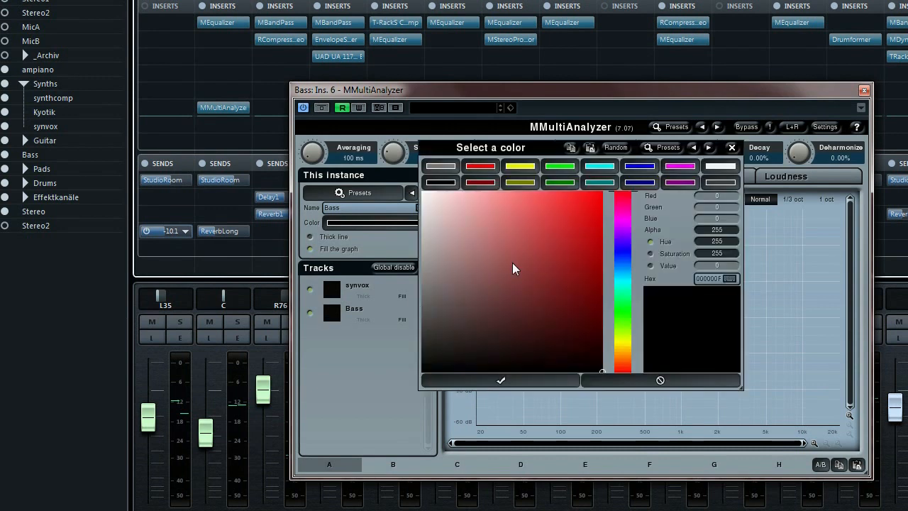
# - Colour the Bass curve red and the synvox curve green in the analyzer
pyautogui.click(579, 216)
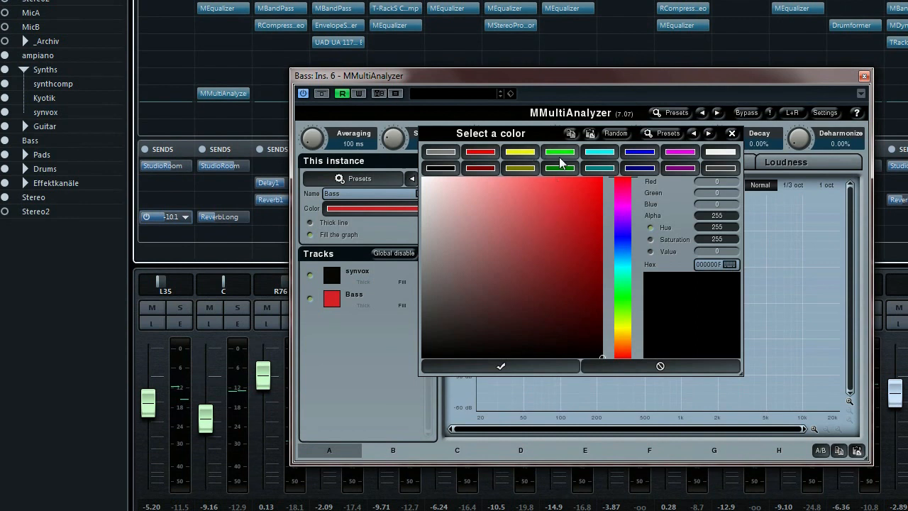
pyautogui.click(559, 150)
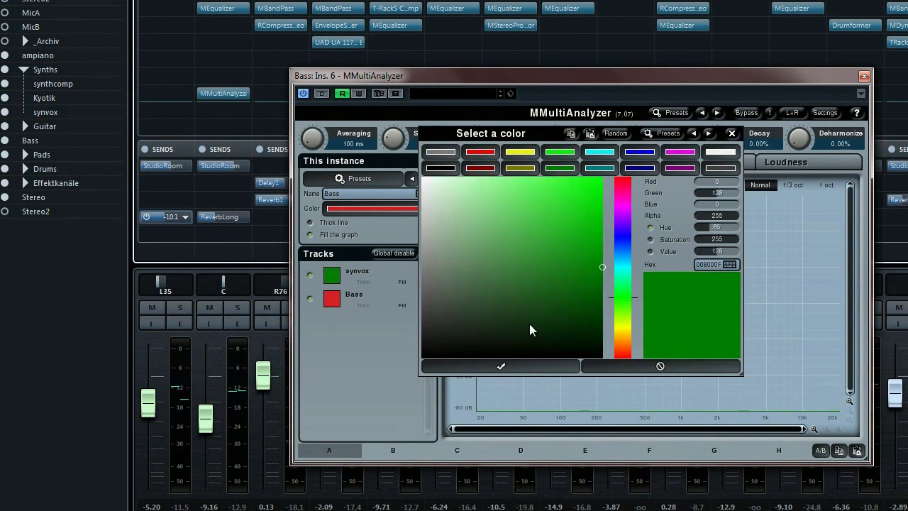
pyautogui.click(501, 366)
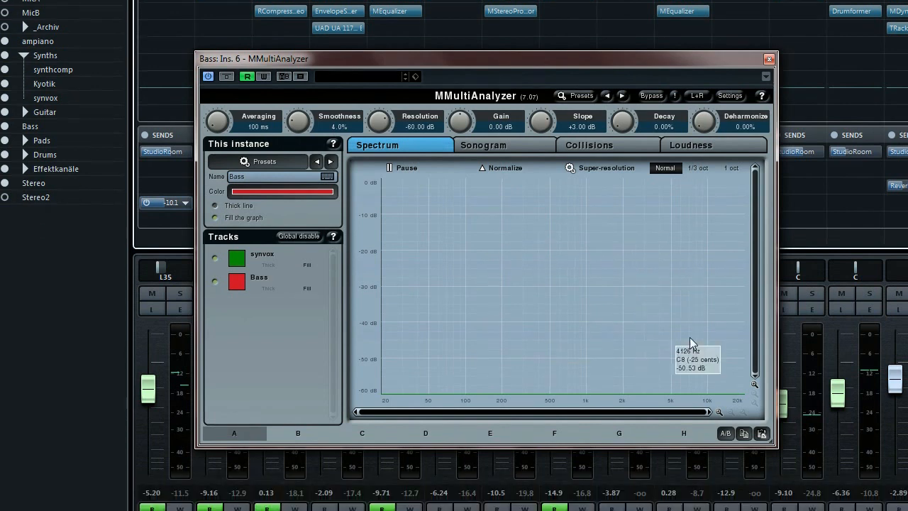
pyautogui.moveTo(312, 298)
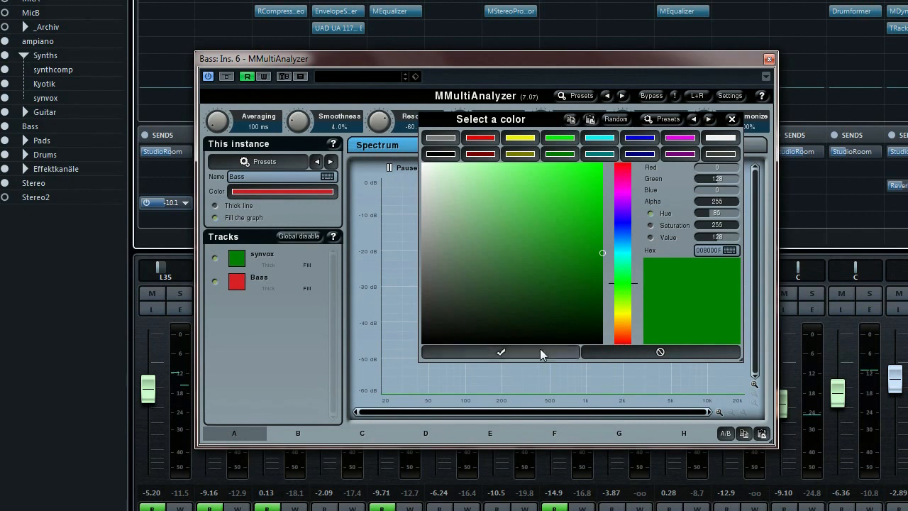
pyautogui.click(500, 352)
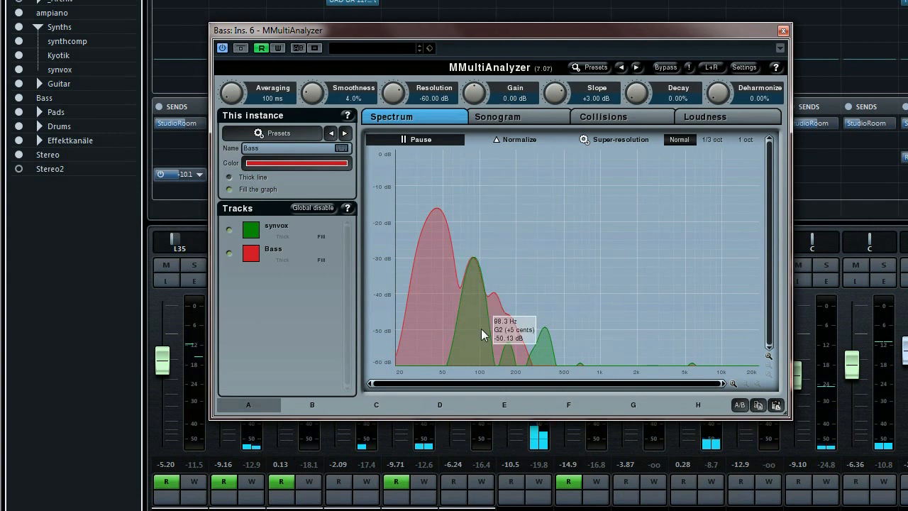
pyautogui.moveTo(474, 269)
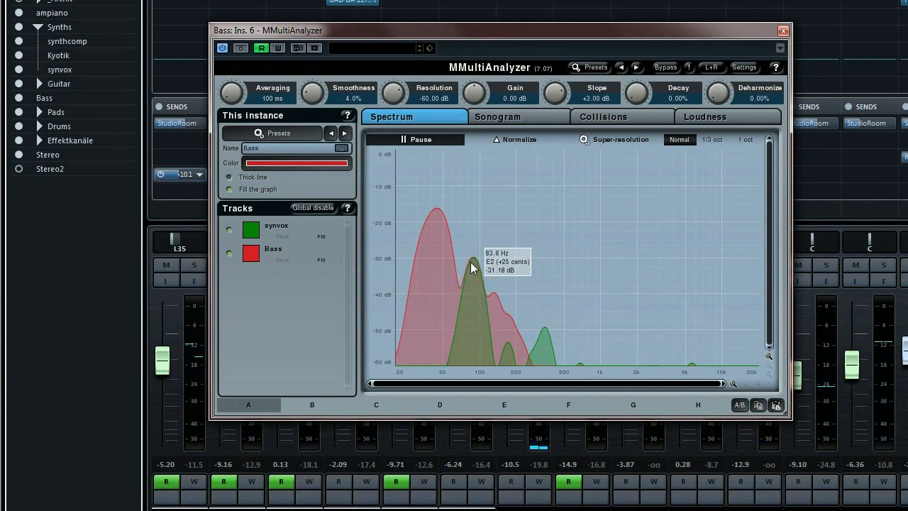
pyautogui.moveTo(465, 301)
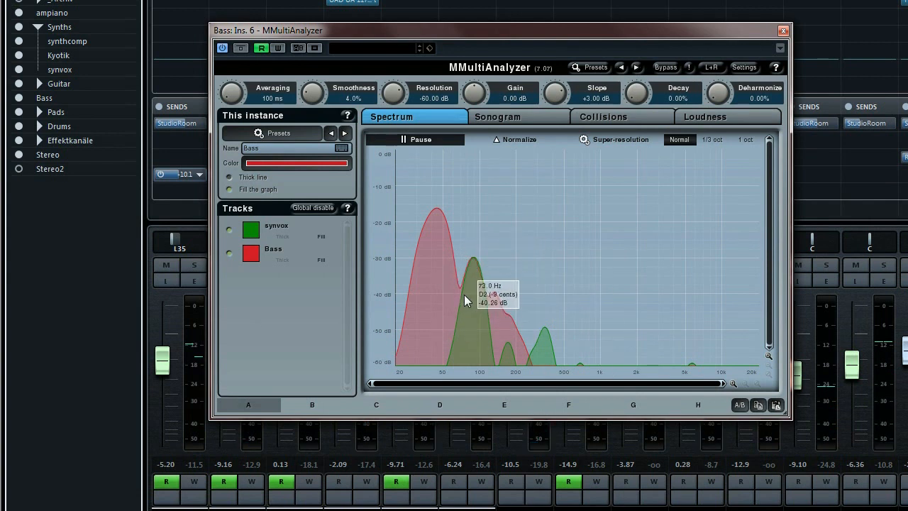
pyautogui.moveTo(291, 244)
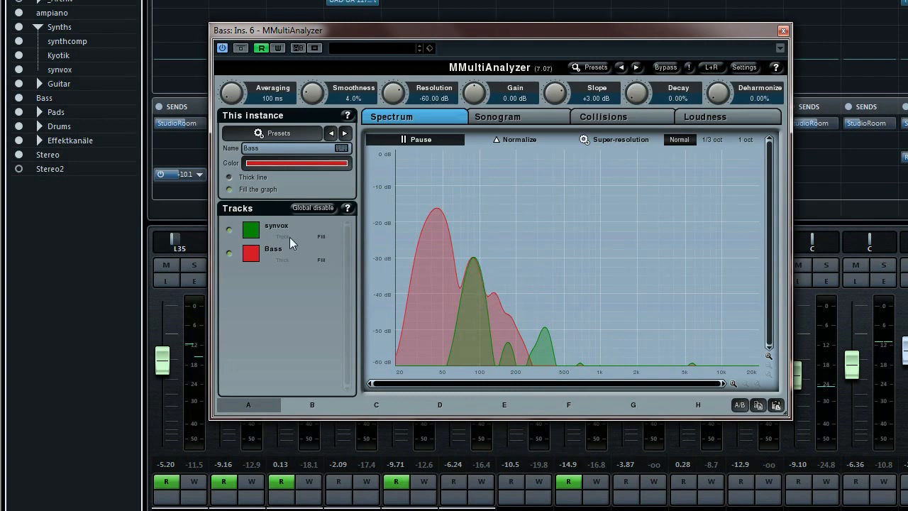
pyautogui.moveTo(475, 218)
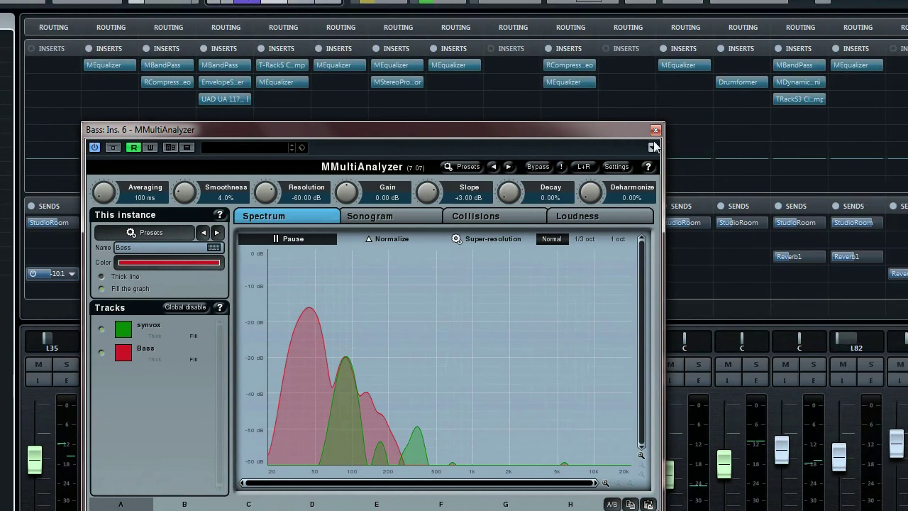
# - Close the Bass analyzer window after comparing the overlaid spectra
pyautogui.click(655, 131)
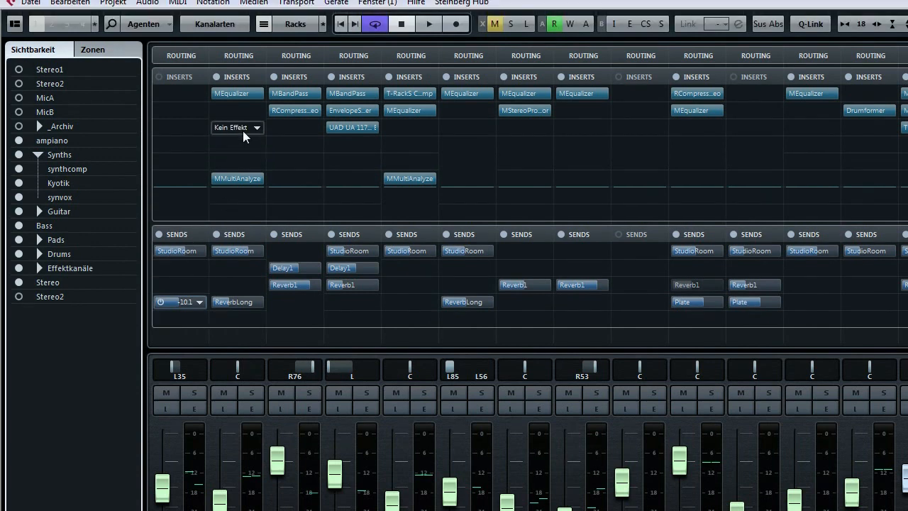
pyautogui.moveTo(256, 134)
pyautogui.write('M')
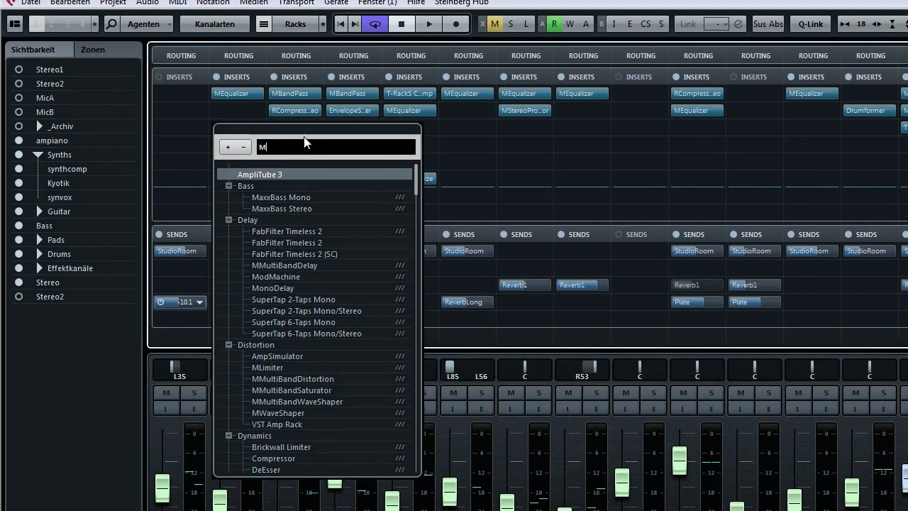
# - Search the synvox insert list for 'autod' to find MAutoDynamicEq
pyautogui.write('autod')
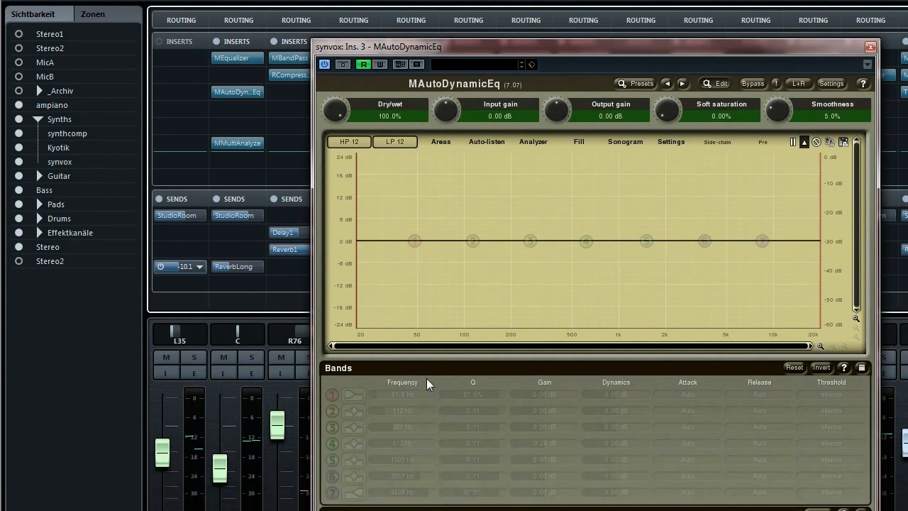
pyautogui.moveTo(417, 248)
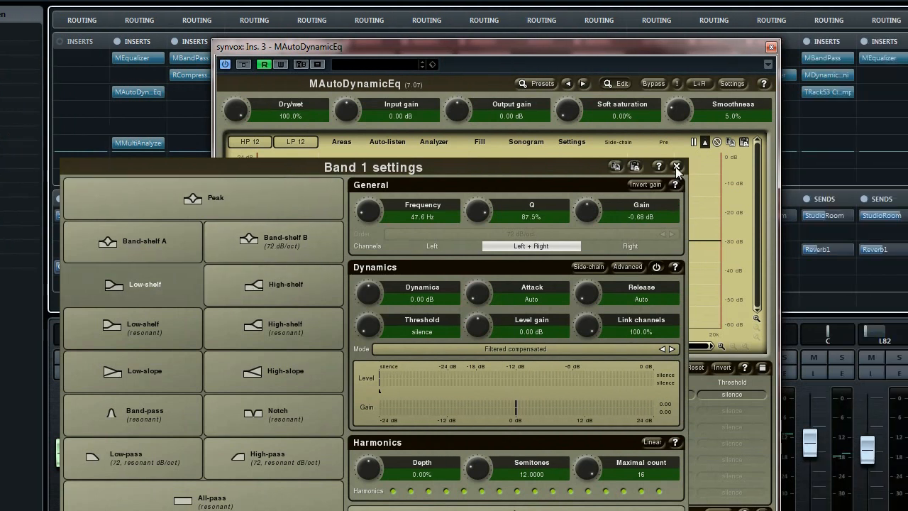
# - Make band 1 a low shelf and audition cuts while moving it up to about 127 Hz
pyautogui.click(675, 166)
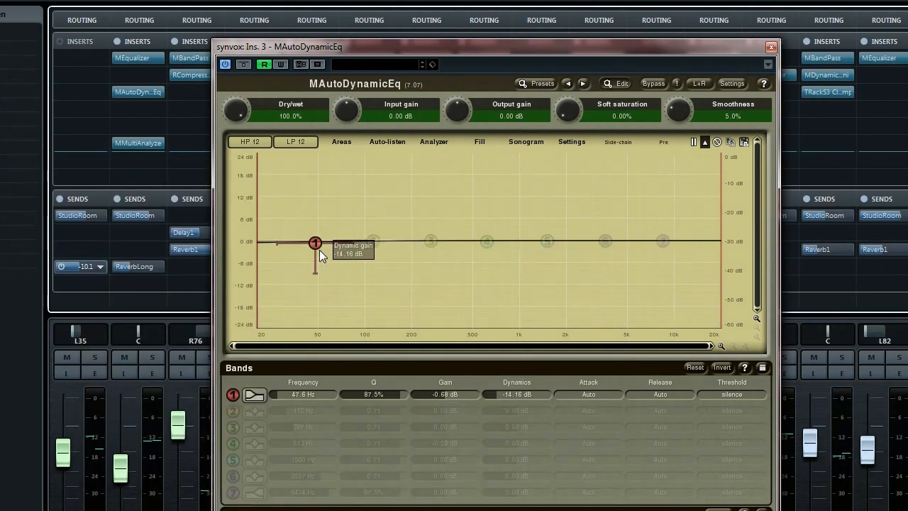
pyautogui.moveTo(315, 243); pyautogui.dragTo(315, 297)
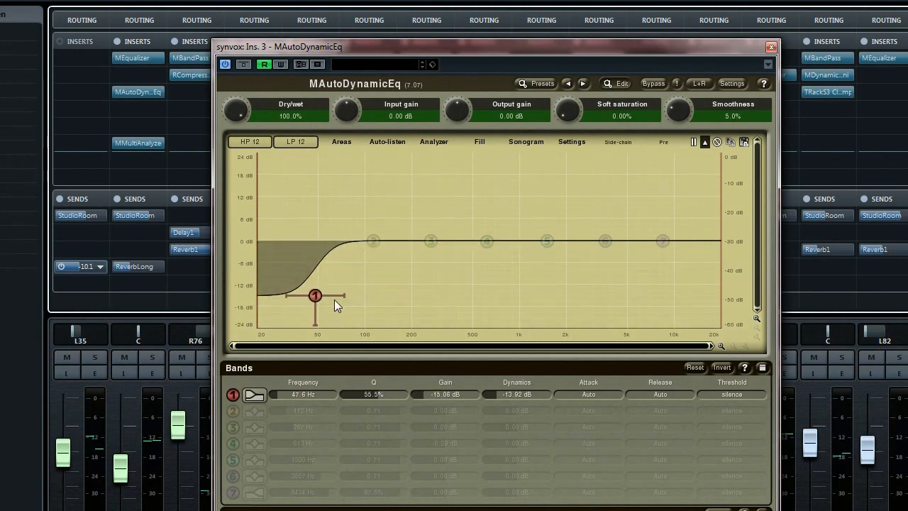
pyautogui.moveTo(315, 297); pyautogui.dragTo(361, 296)
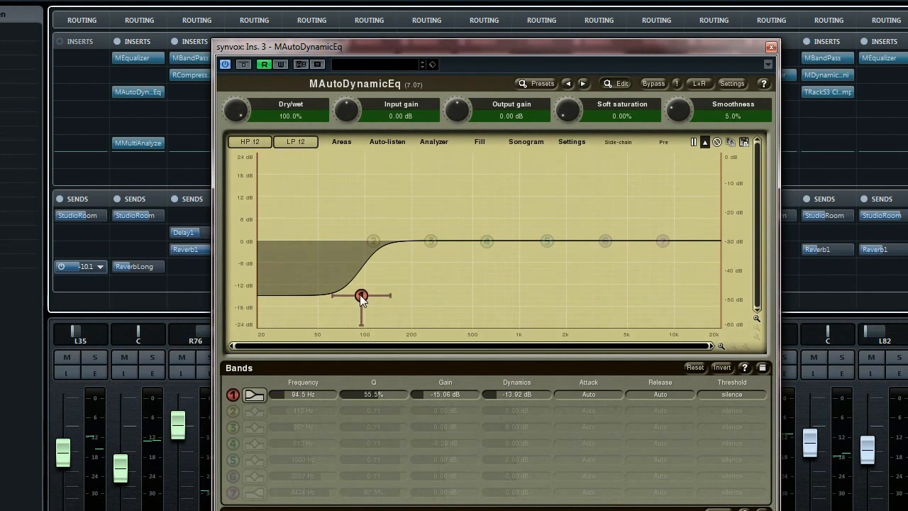
pyautogui.moveTo(361, 296); pyautogui.dragTo(380, 240)
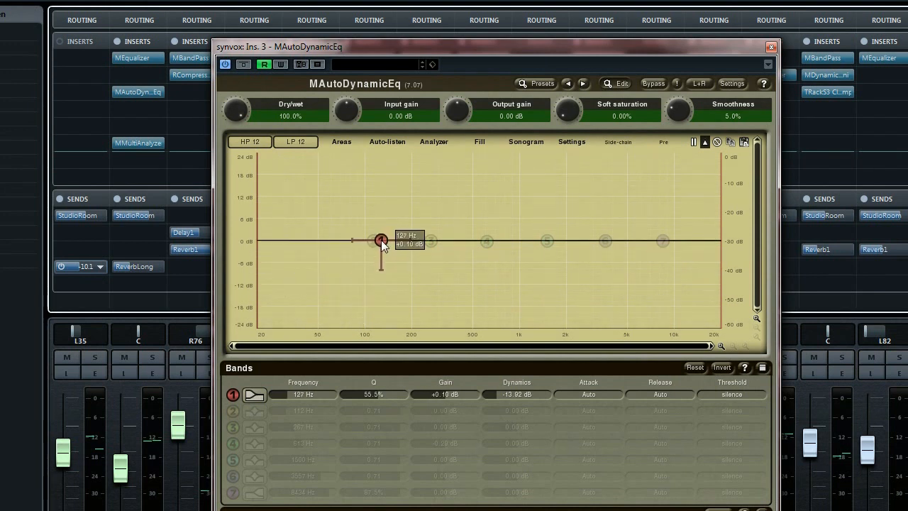
pyautogui.moveTo(380, 242); pyautogui.dragTo(380, 241)
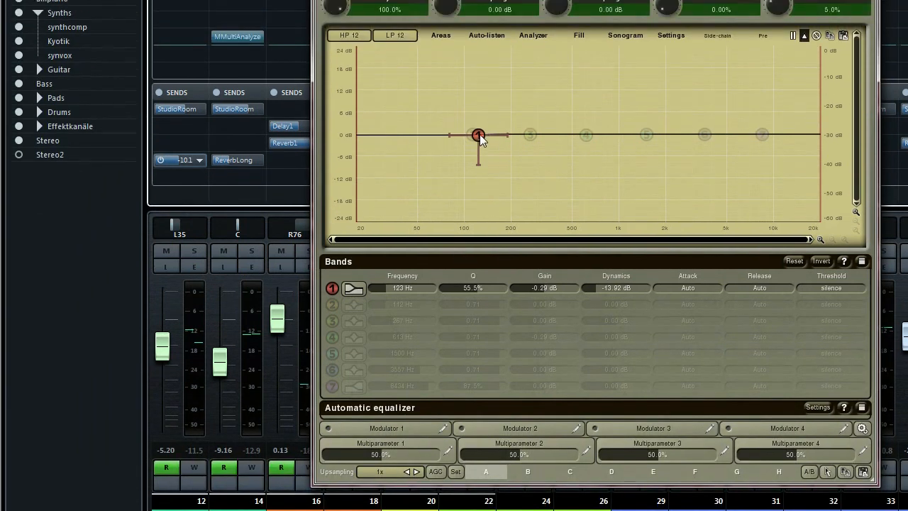
pyautogui.moveTo(478, 136); pyautogui.dragTo(478, 133)
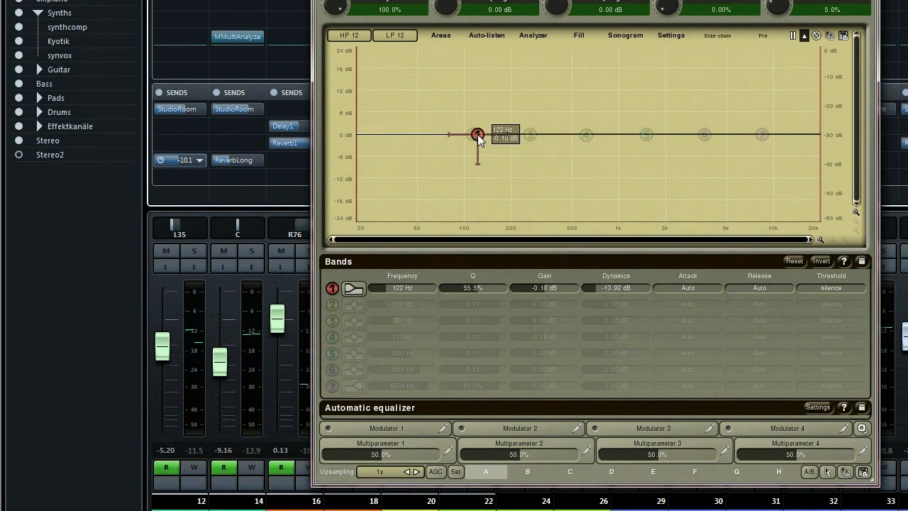
pyautogui.moveTo(477, 134); pyautogui.dragTo(483, 153)
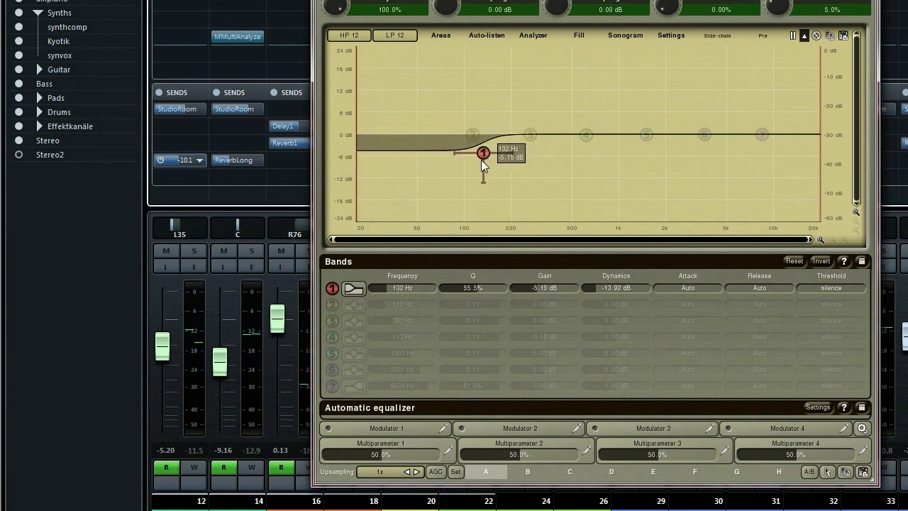
pyautogui.moveTo(483, 152); pyautogui.dragTo(494, 135)
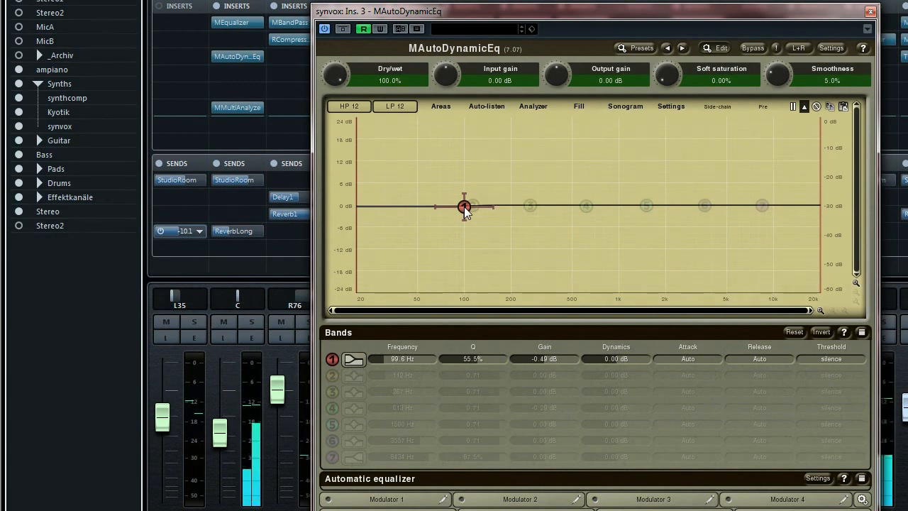
# - Trial a roughly 10 dB shelf cut, then leave band 1 flat near 103 Hz
pyautogui.moveTo(464, 207); pyautogui.dragTo(474, 216)
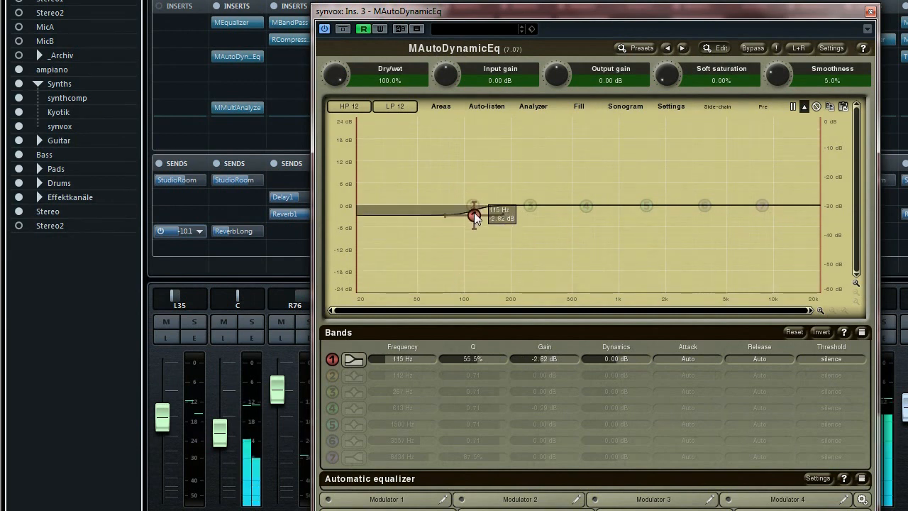
pyautogui.moveTo(473, 214); pyautogui.dragTo(474, 204)
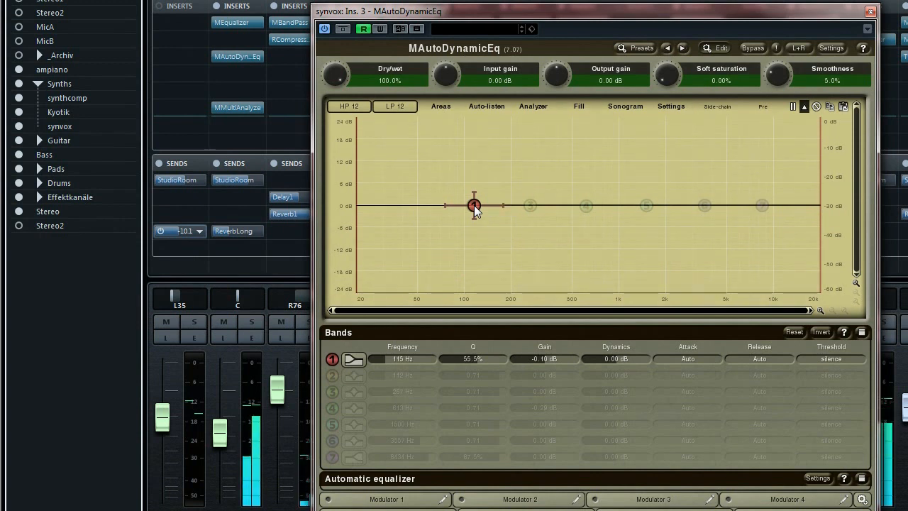
pyautogui.moveTo(474, 204); pyautogui.dragTo(472, 208)
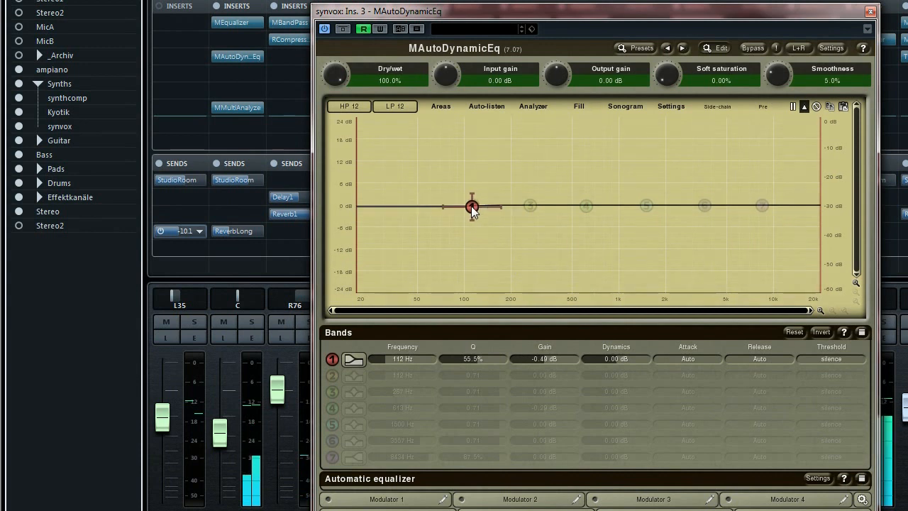
pyautogui.moveTo(471, 207); pyautogui.dragTo(468, 205)
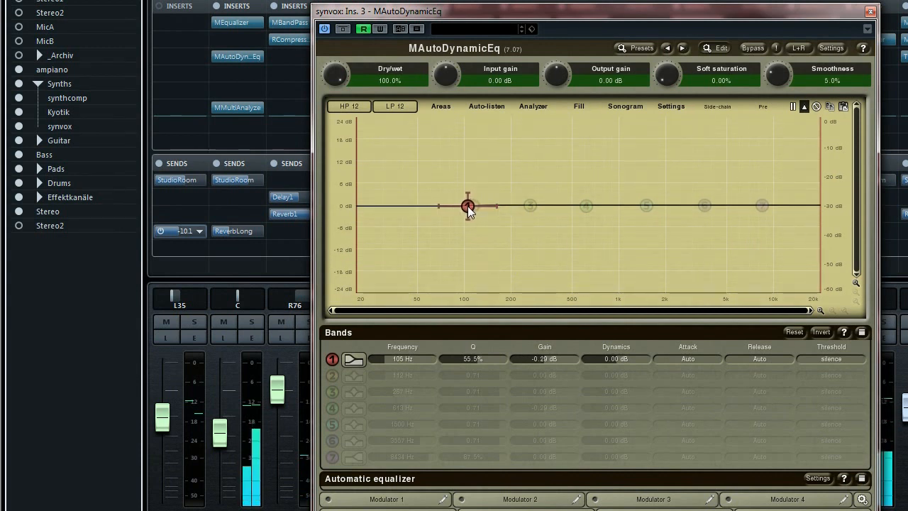
pyautogui.moveTo(467, 205); pyautogui.dragTo(468, 241)
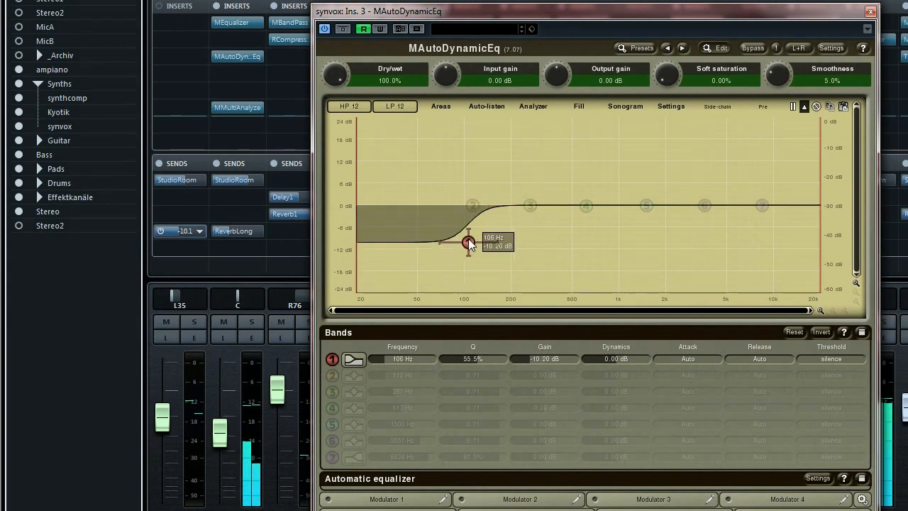
pyautogui.moveTo(468, 241); pyautogui.dragTo(467, 207)
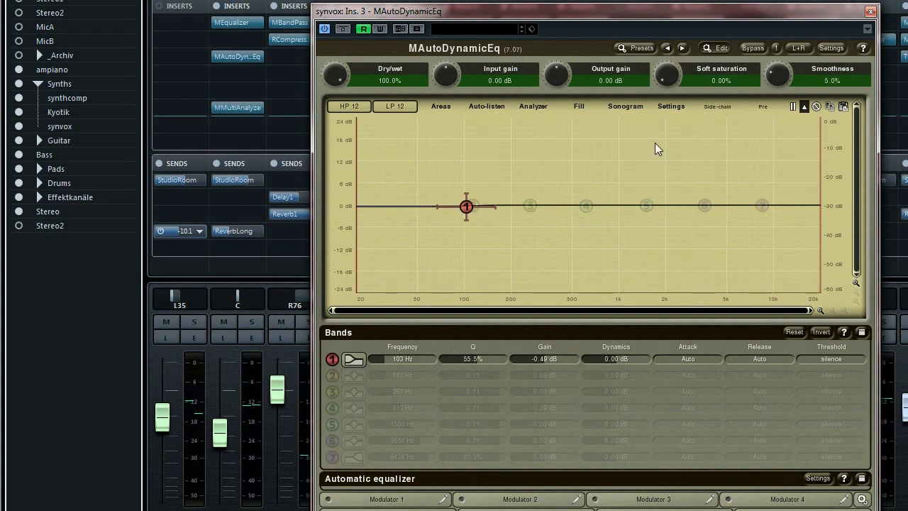
pyautogui.moveTo(545, 206)
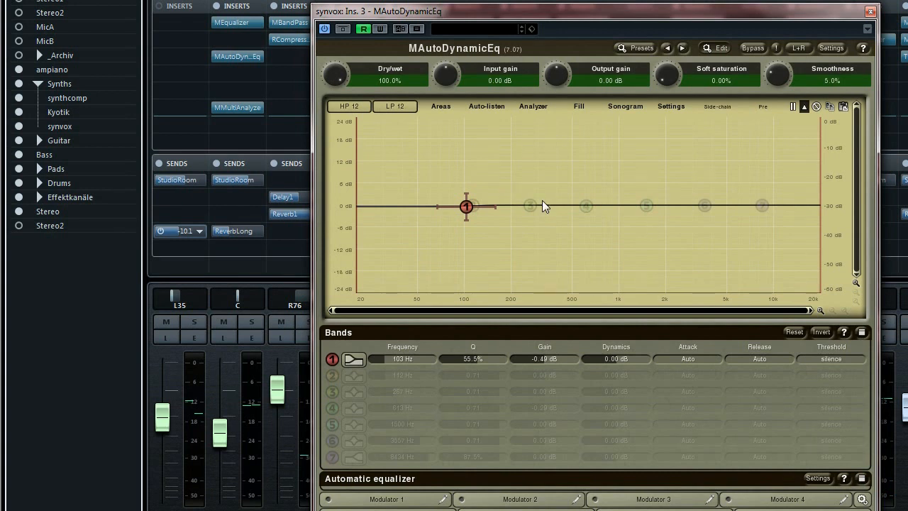
pyautogui.moveTo(463, 238)
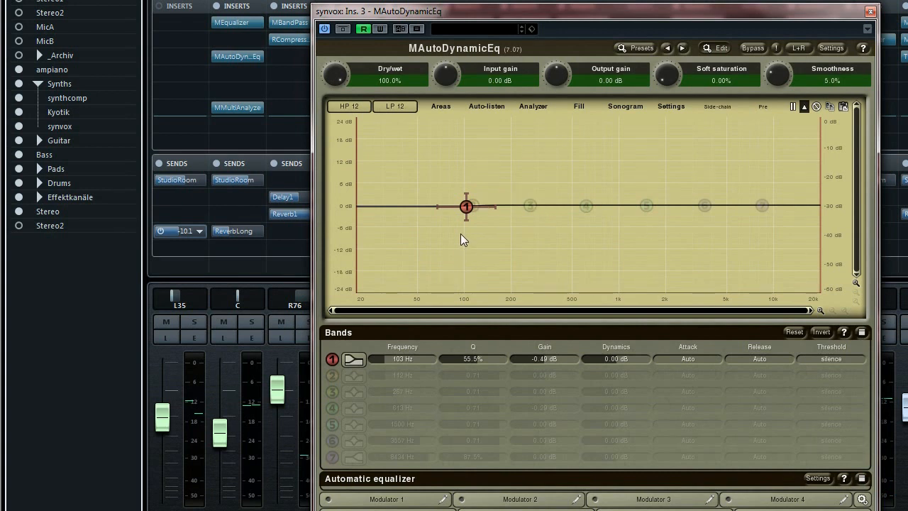
pyautogui.moveTo(465, 214)
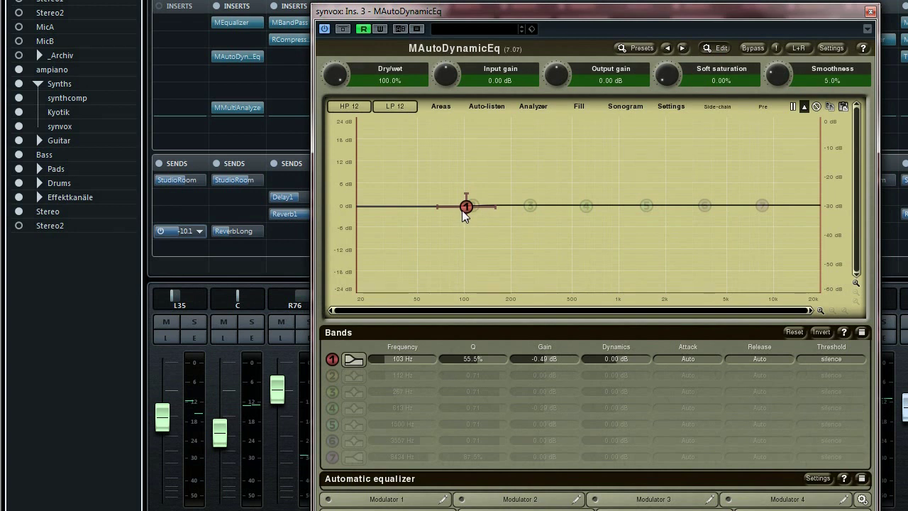
pyautogui.moveTo(474, 214)
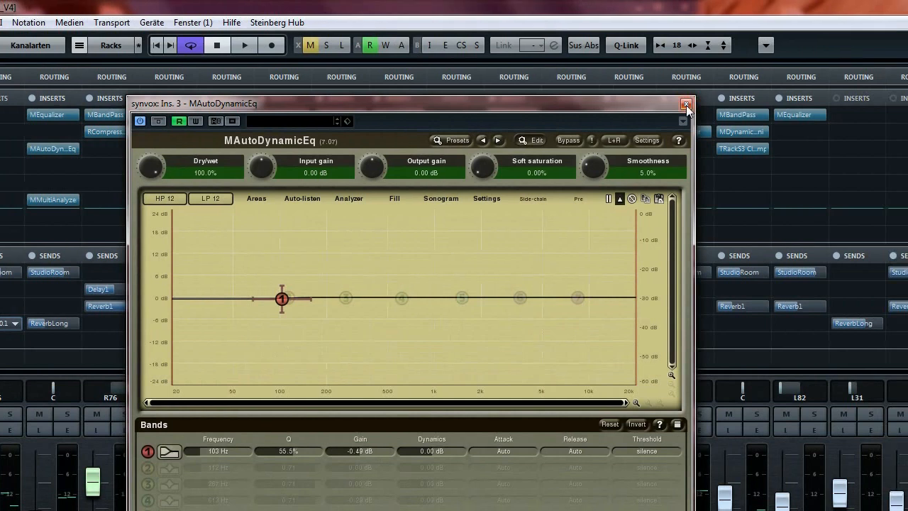
# - Close the equalizer and mute synthcomp and other channels, keeping synvox and Bass audible
pyautogui.click(685, 102)
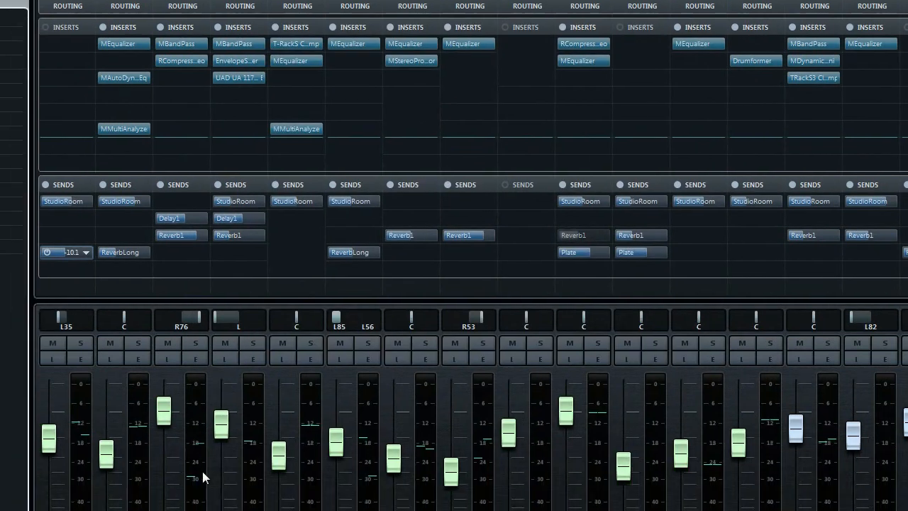
pyautogui.scroll(-3)
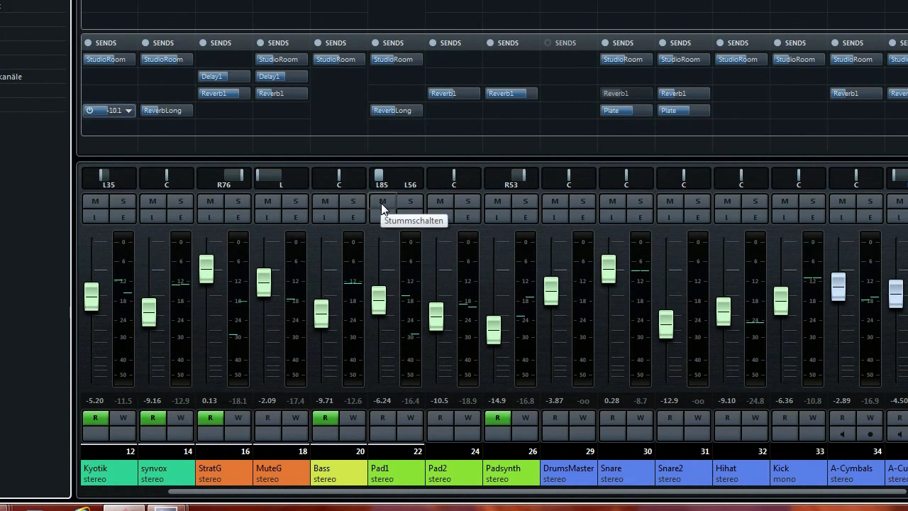
pyautogui.click(383, 201)
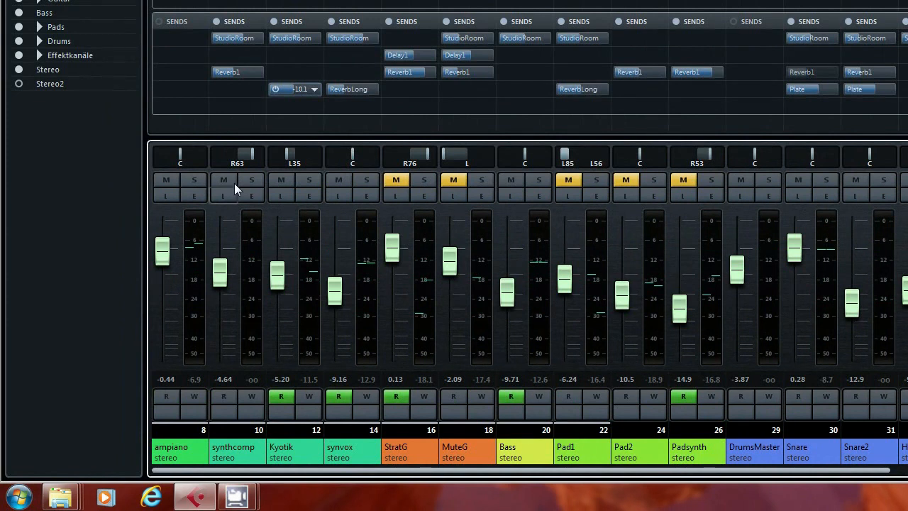
pyautogui.click(224, 179)
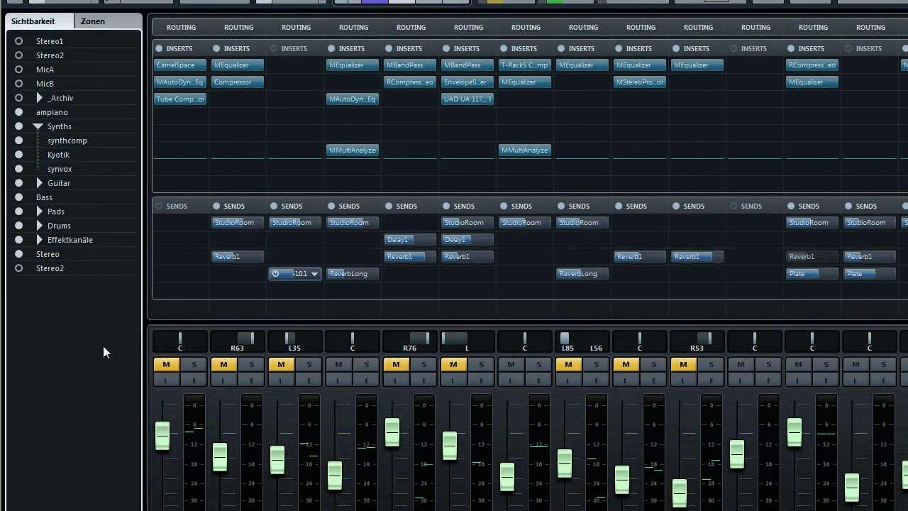
pyautogui.scroll(-3)
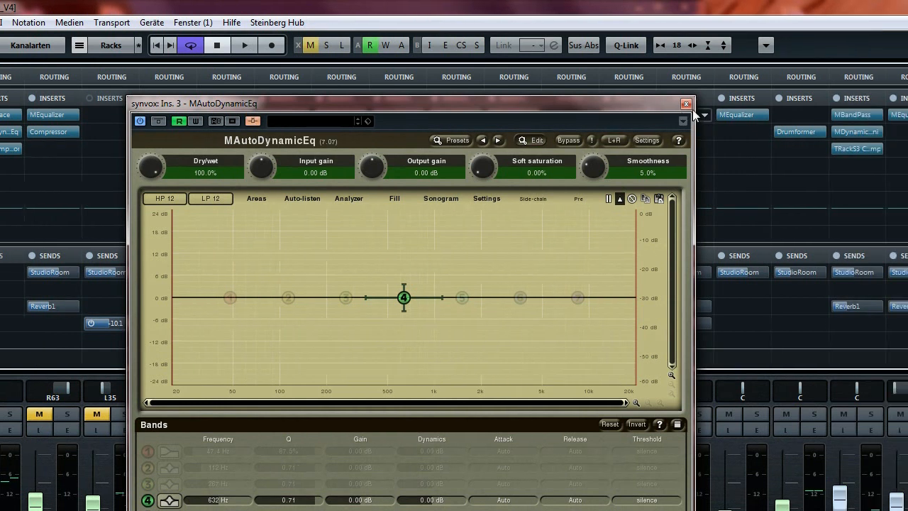
# - Close the equalizer and open the destination list for Bass's empty 'Kein Bus' send
pyautogui.click(687, 104)
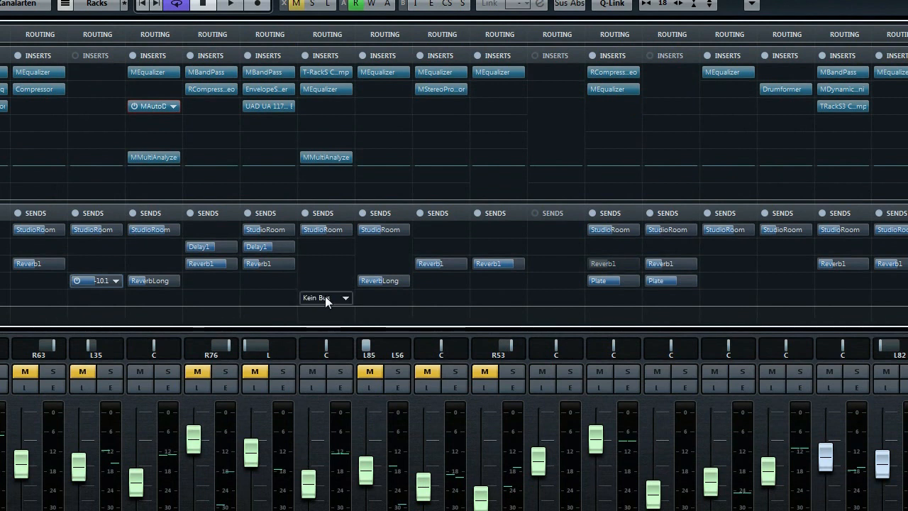
pyautogui.scroll(-3)
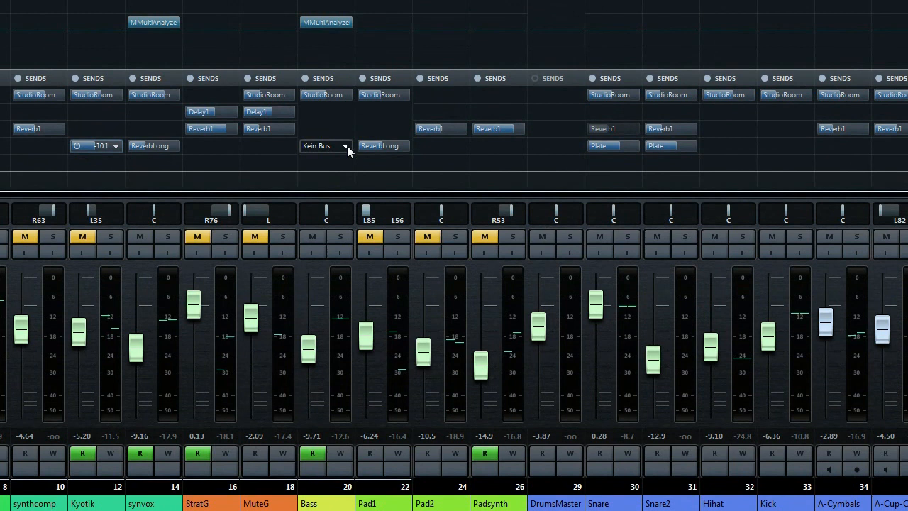
pyautogui.click(346, 146)
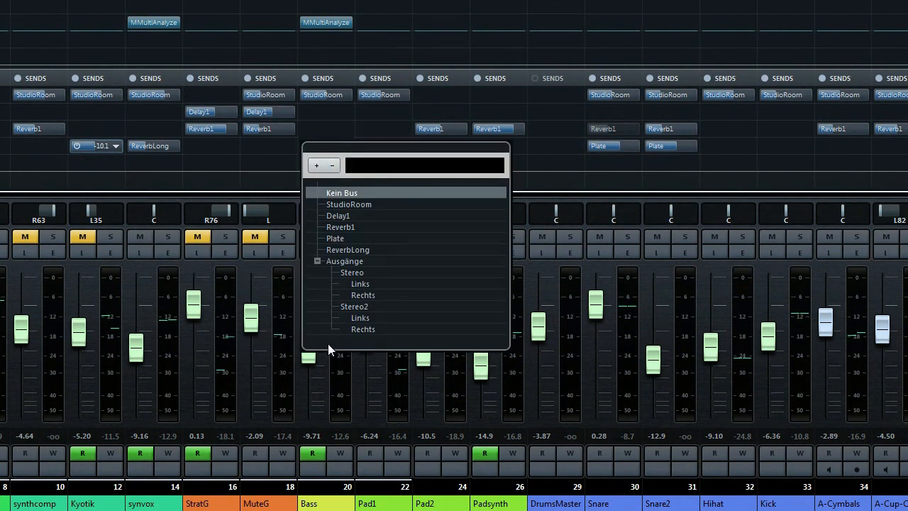
pyautogui.moveTo(346, 349)
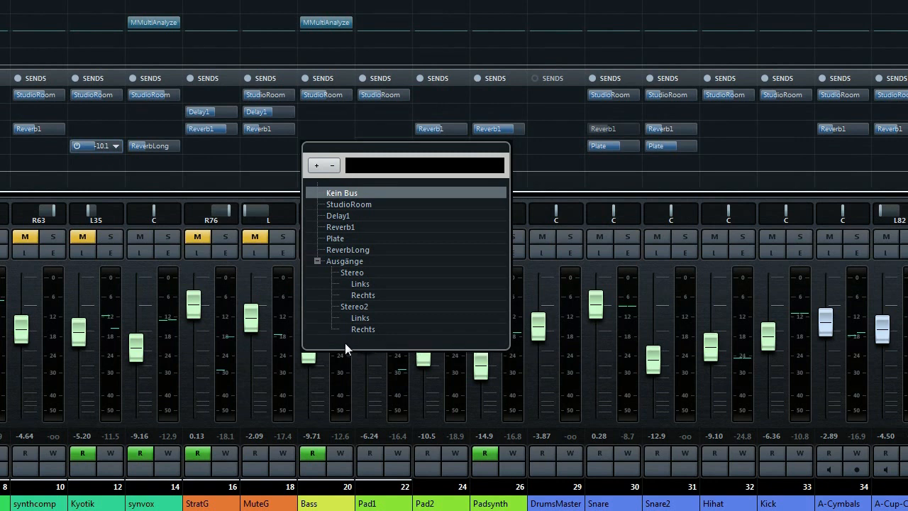
pyautogui.moveTo(389, 291)
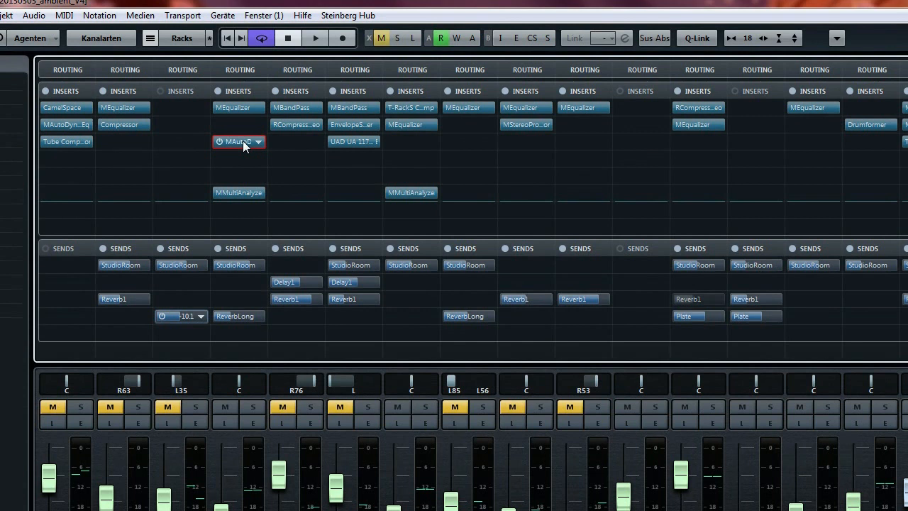
# - Bring the MixConsole inserts into view and reopen synvox's MAutoDynamicEq window
pyautogui.scroll(-3)
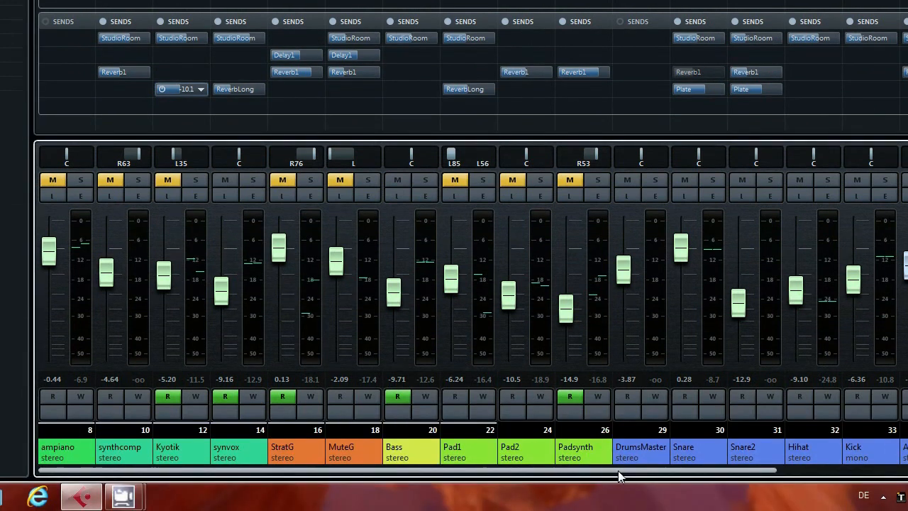
pyautogui.hscroll(3)
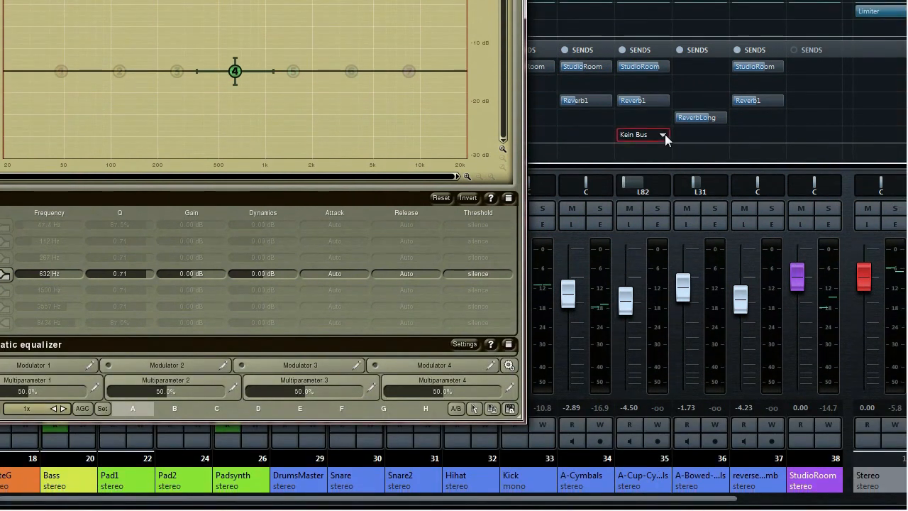
pyautogui.click(664, 134)
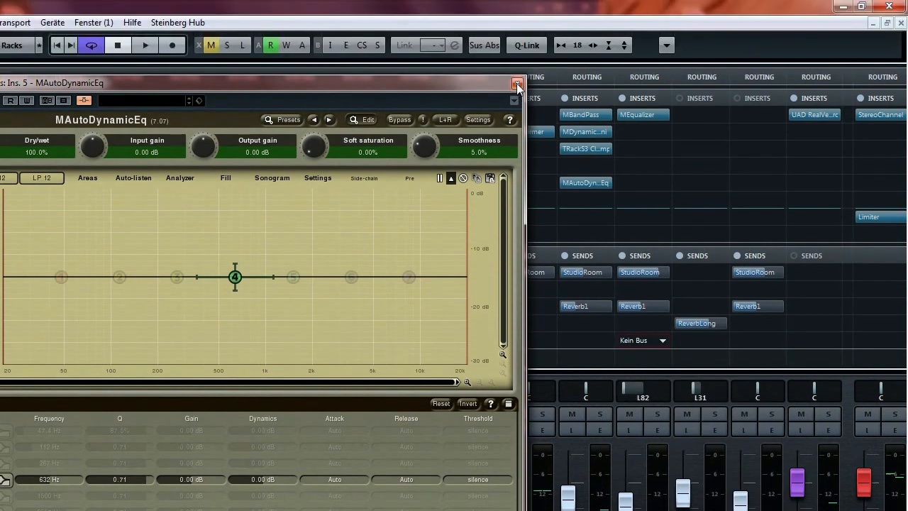
# - Close the EQ and route the Bass channel's empty send to synvox's MAutoDynamicEq side-chain input
pyautogui.click(517, 83)
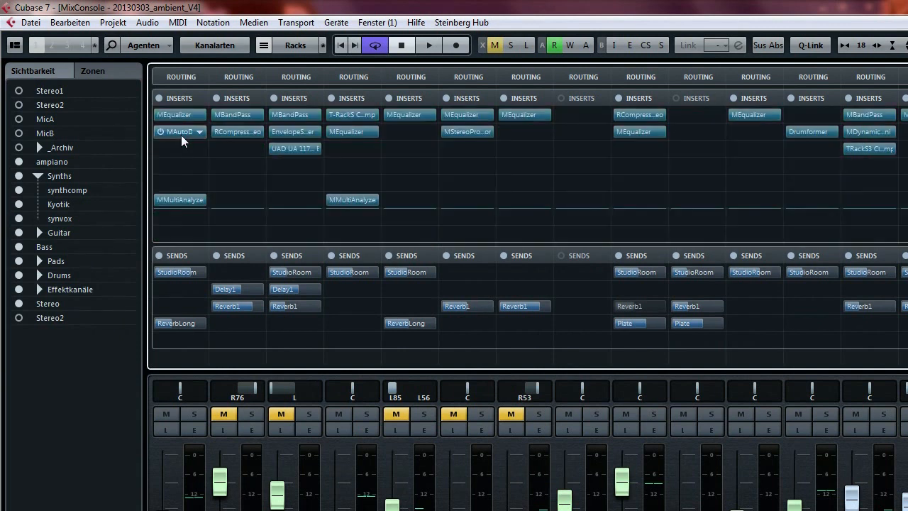
pyautogui.scroll(-3)
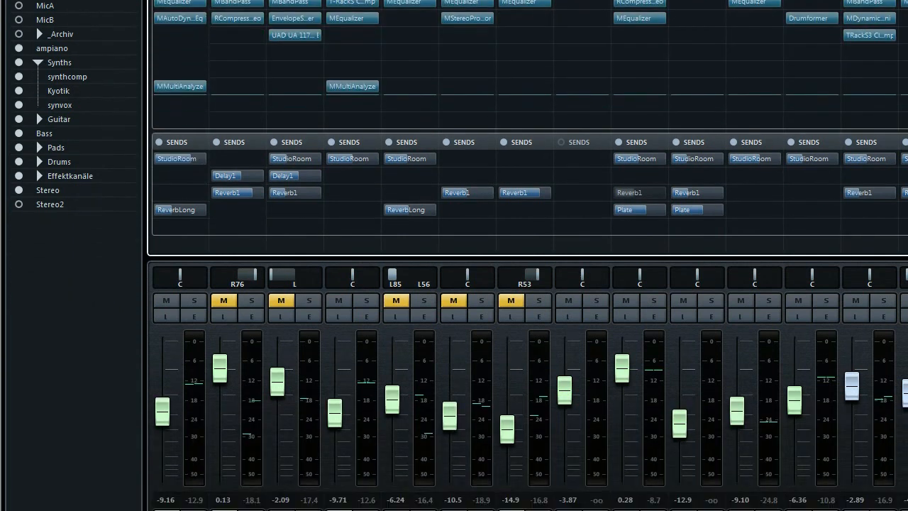
pyautogui.scroll(-3)
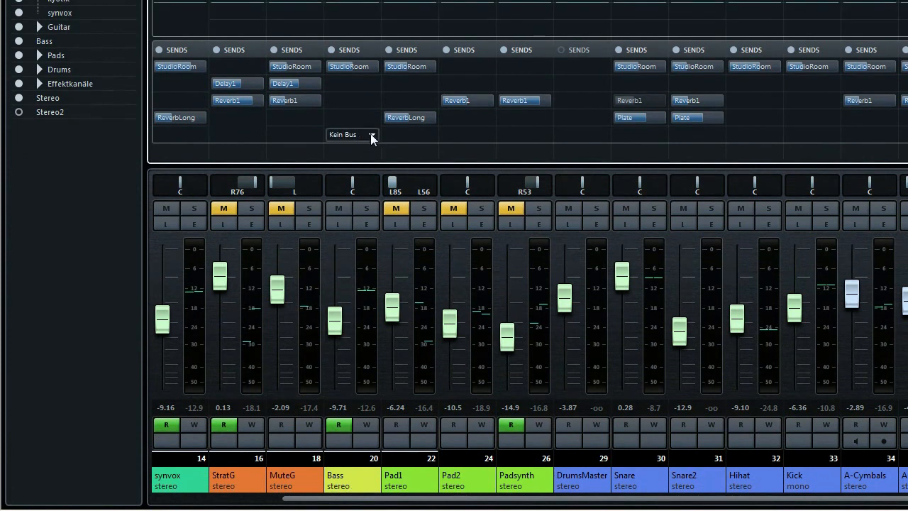
pyautogui.click(375, 133)
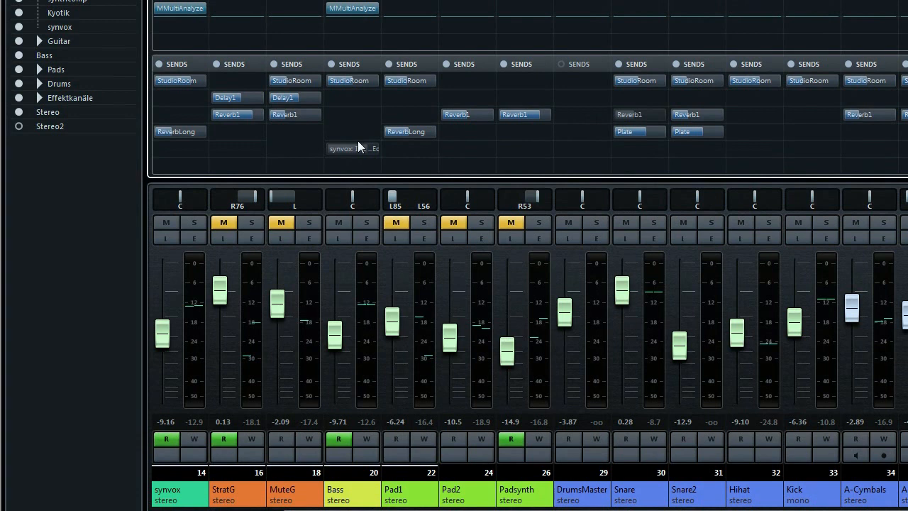
pyautogui.moveTo(357, 148)
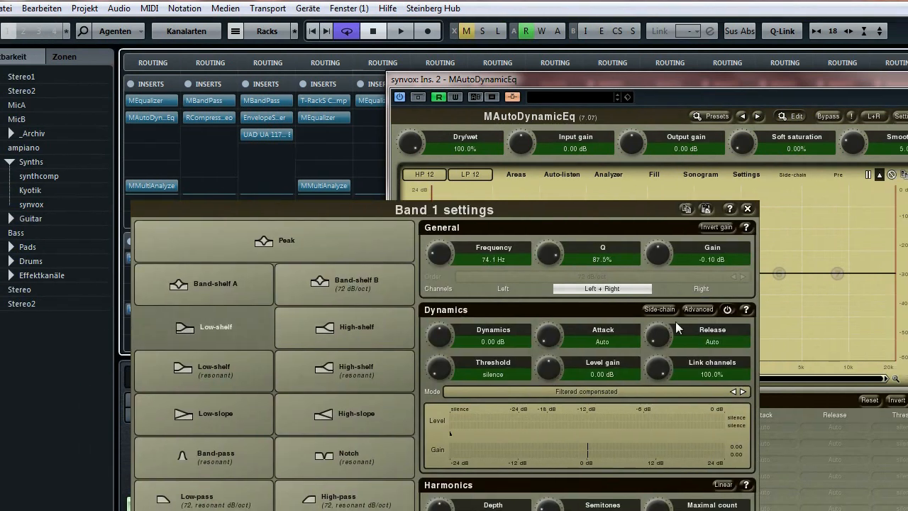
pyautogui.moveTo(661, 313)
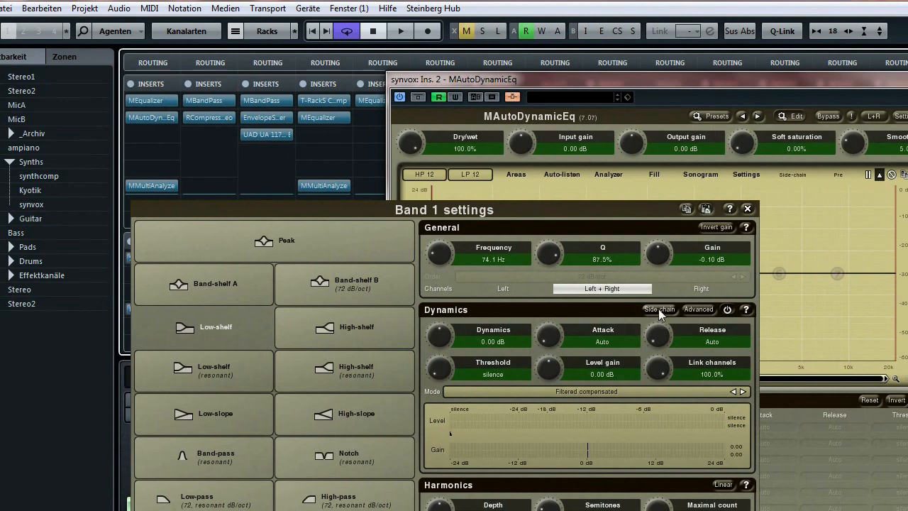
pyautogui.moveTo(442, 338)
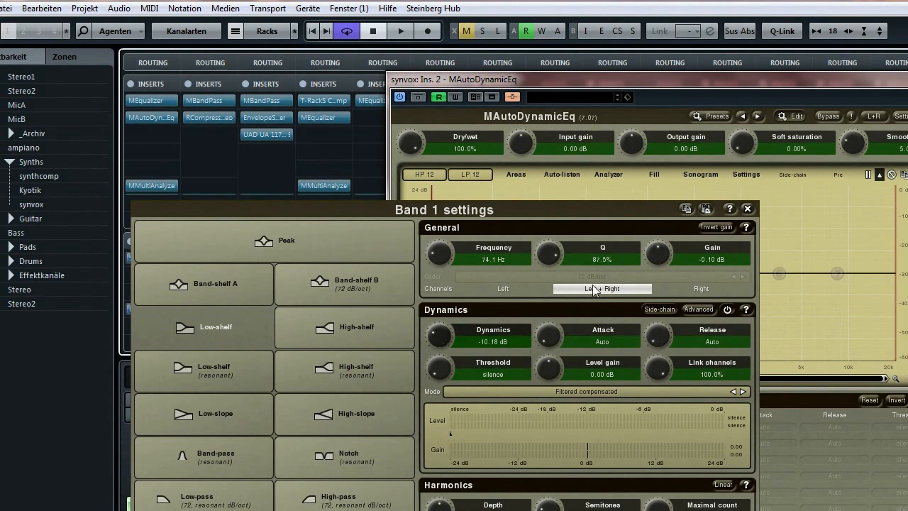
# - Set band 1 Dynamics to about -10 dB and close the MAutoDynamicEq window
pyautogui.click(747, 207)
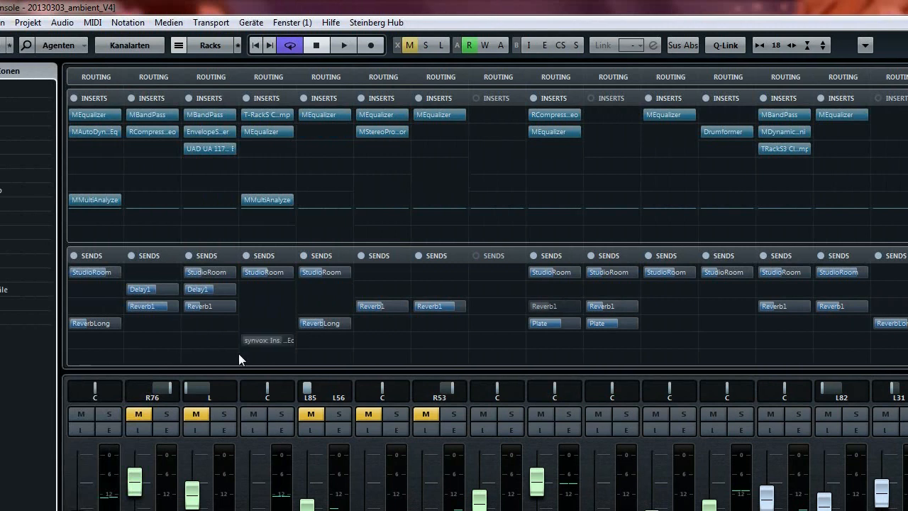
# - Adjust the level of the Bass sidechain send to synvox Ins. 2 and close MMultiAnalyzer
pyautogui.click(267, 341)
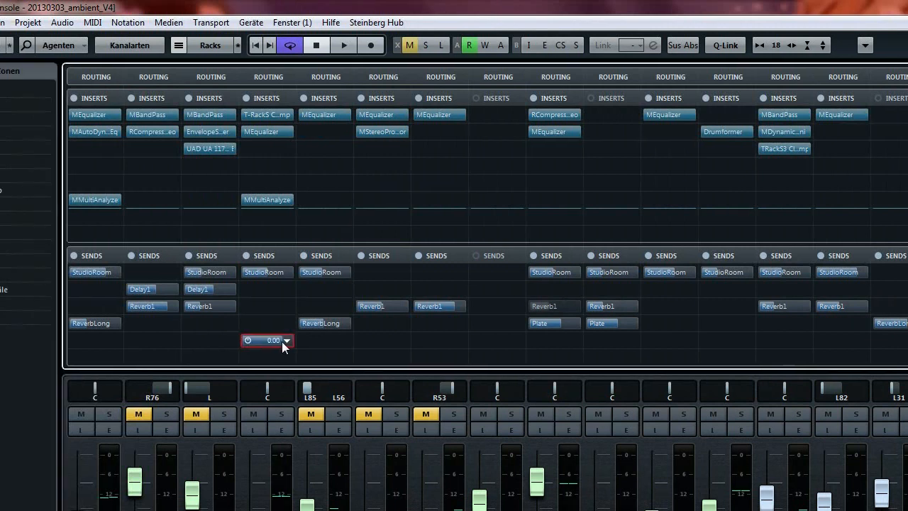
pyautogui.moveTo(256, 340); pyautogui.dragTo(267, 341)
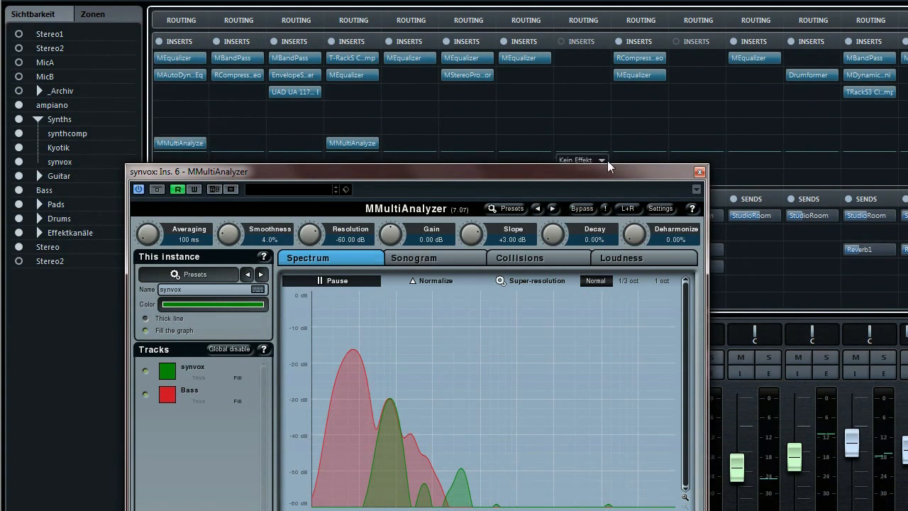
pyautogui.click(698, 171)
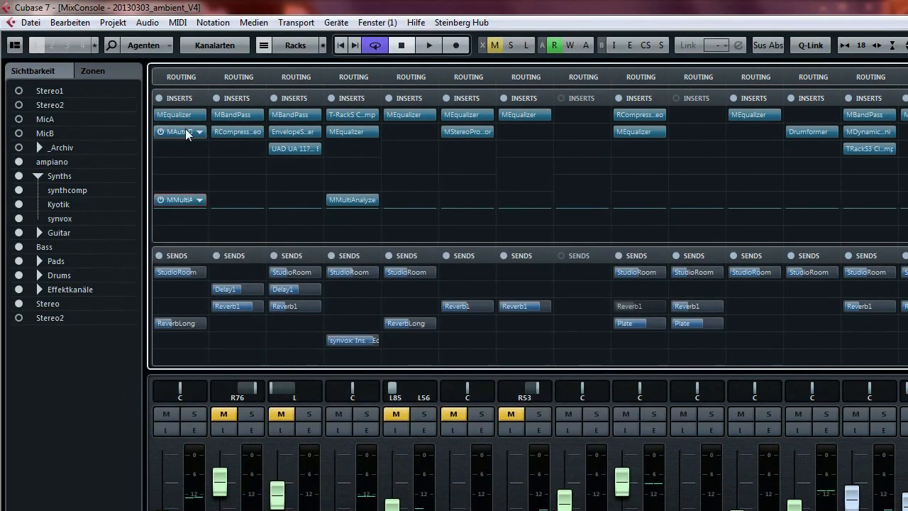
# - Retune band 1's low shelf up to about 96 Hz with roughly -17 dB dynamics in synvox's MAutoDynamicEq
pyautogui.doubleClick(177, 131)
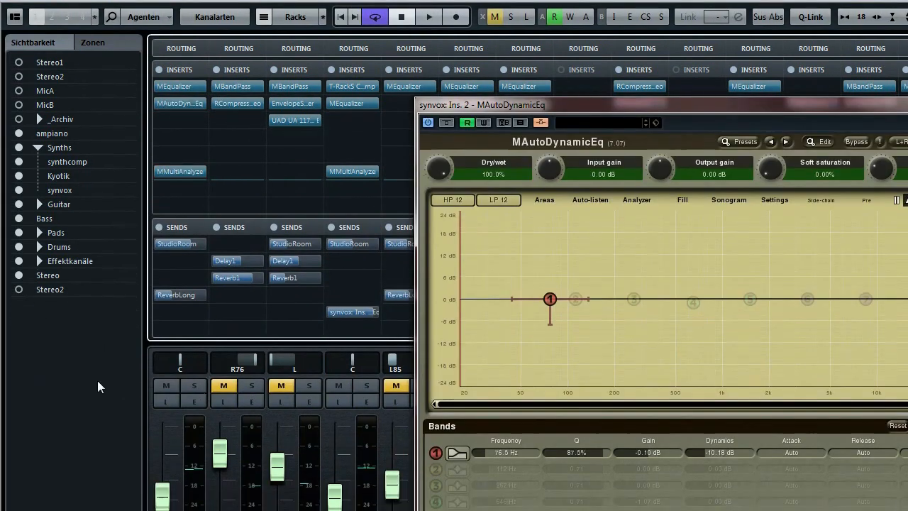
pyautogui.click(426, 17)
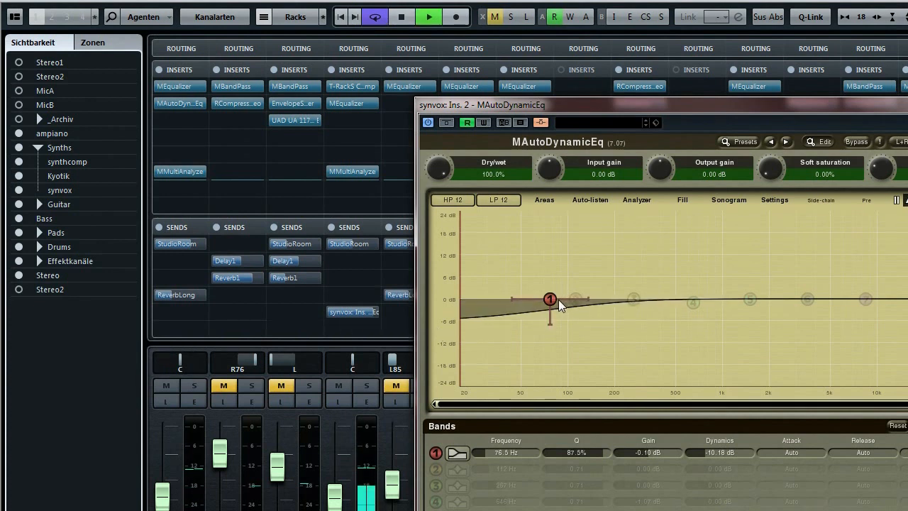
pyautogui.moveTo(551, 298); pyautogui.dragTo(589, 303)
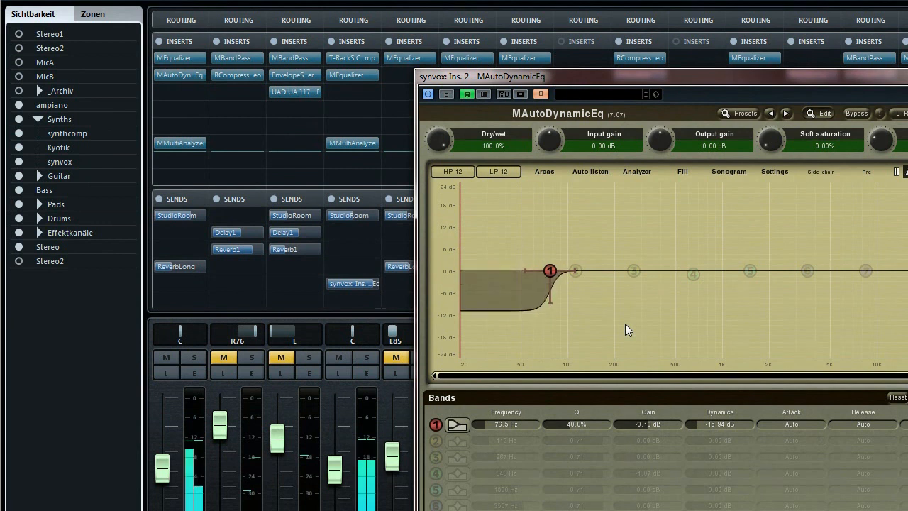
pyautogui.moveTo(562, 294)
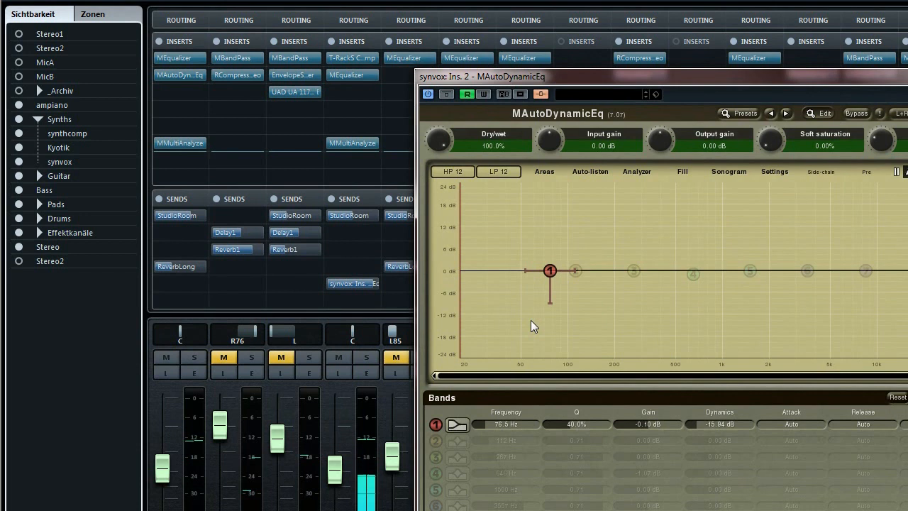
pyautogui.moveTo(528, 285)
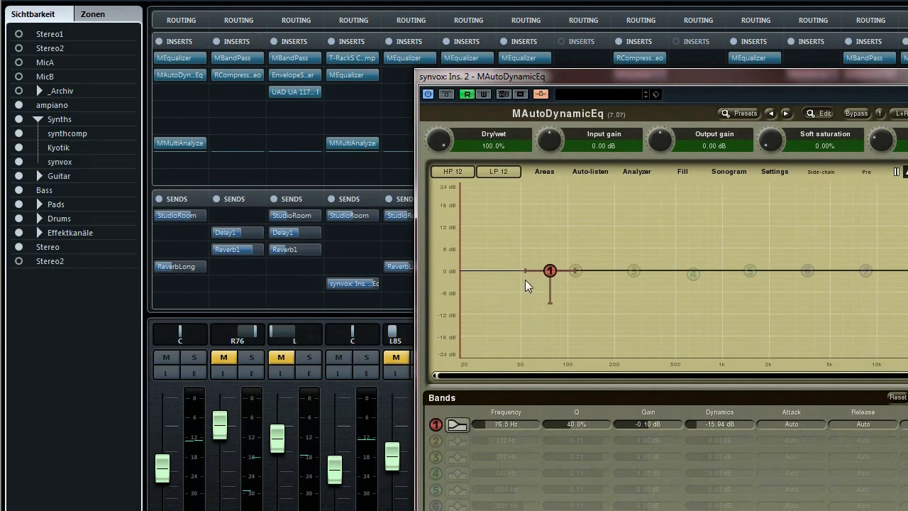
pyautogui.scroll(-3)
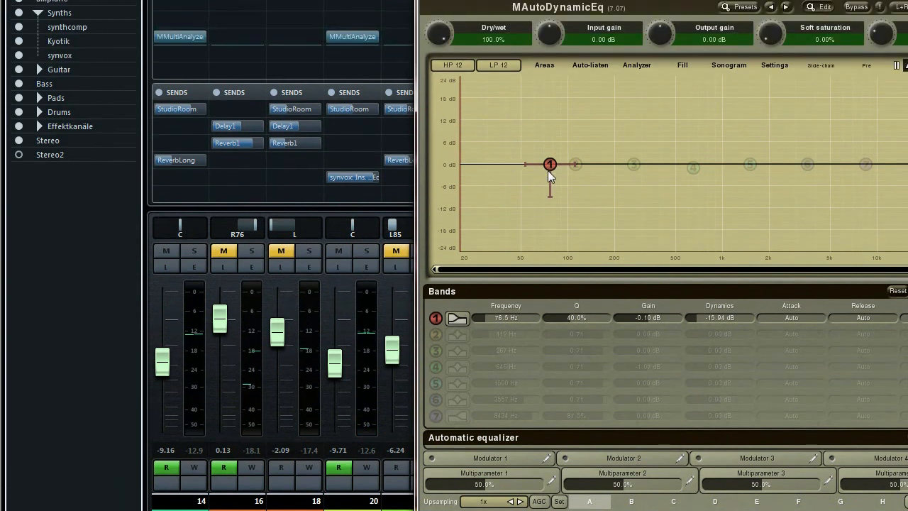
pyautogui.moveTo(552, 169)
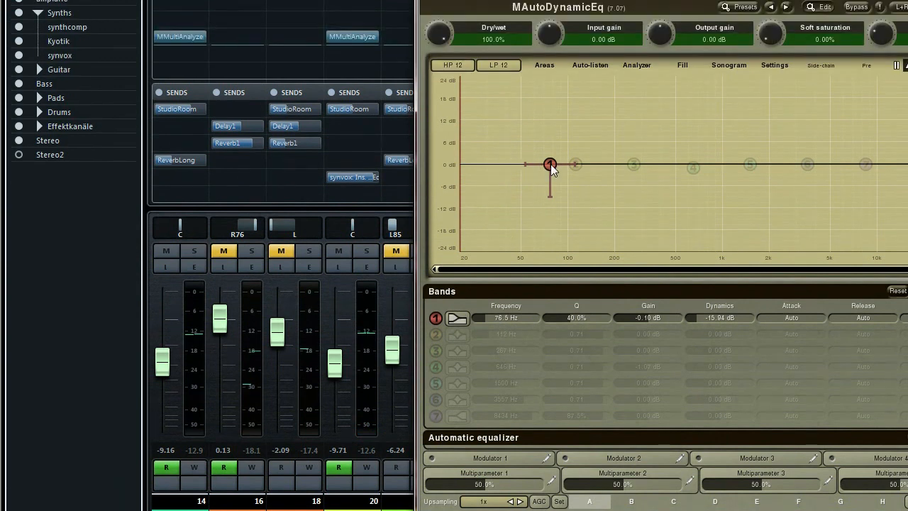
pyautogui.moveTo(550, 164); pyautogui.dragTo(564, 163)
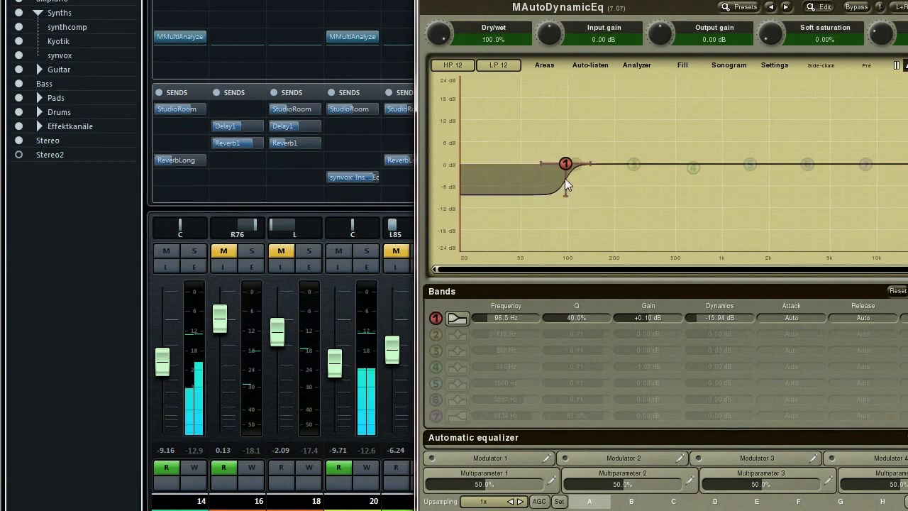
pyautogui.moveTo(564, 185); pyautogui.dragTo(565, 198)
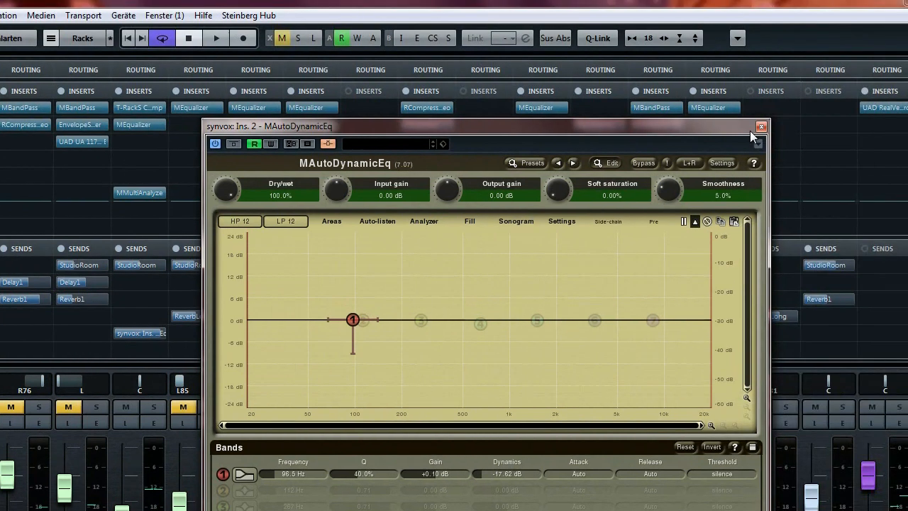
# - Close MAutoDynamicEq and bring up MMultiAnalyzer on synvox to compare the synvox and Bass spectra
pyautogui.click(761, 126)
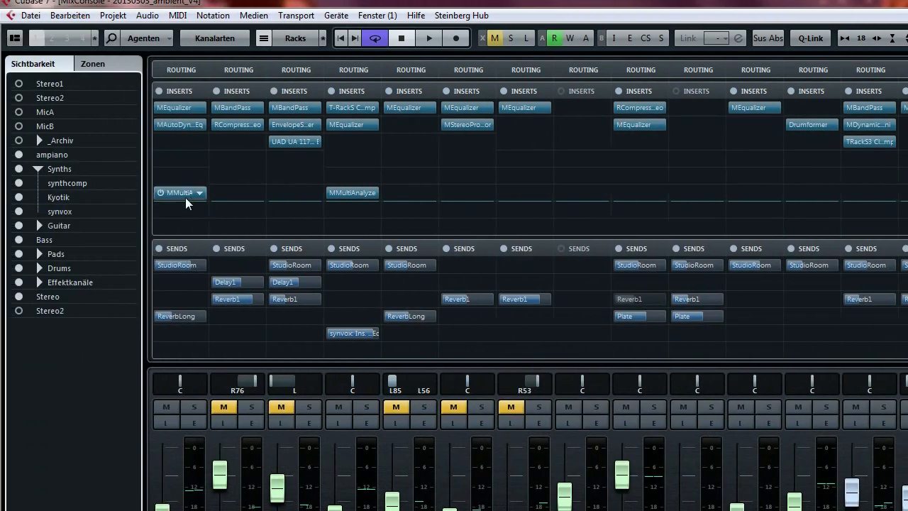
pyautogui.click(179, 193)
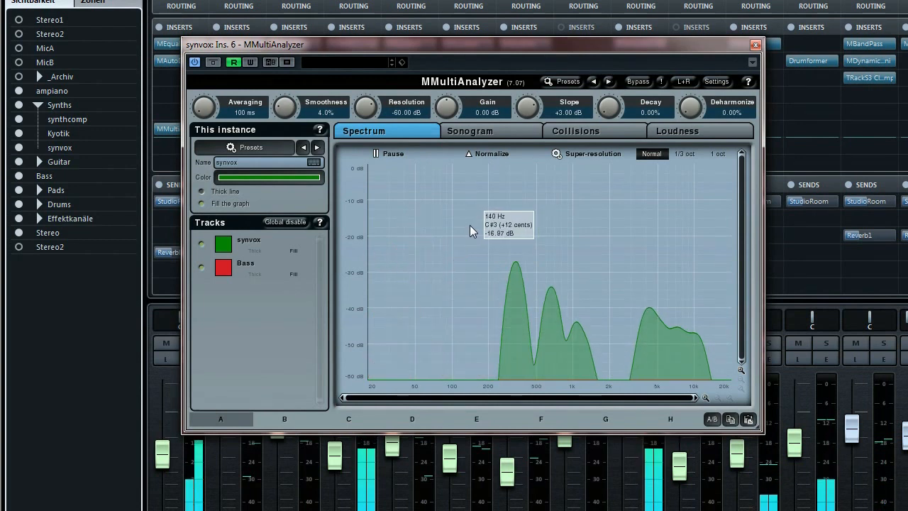
# - Inspect the low-frequency region of the synvox spectrum in MMultiAnalyzer during playback
pyautogui.click(383, 153)
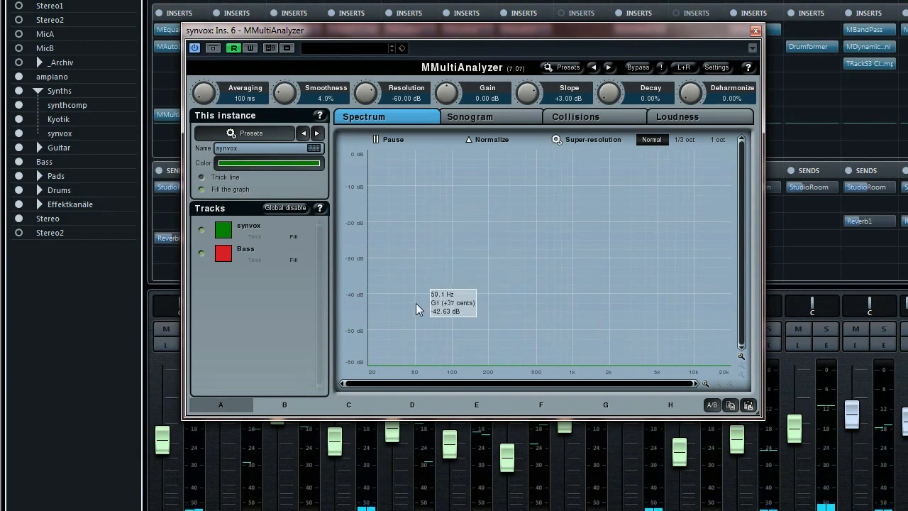
pyautogui.moveTo(394, 244)
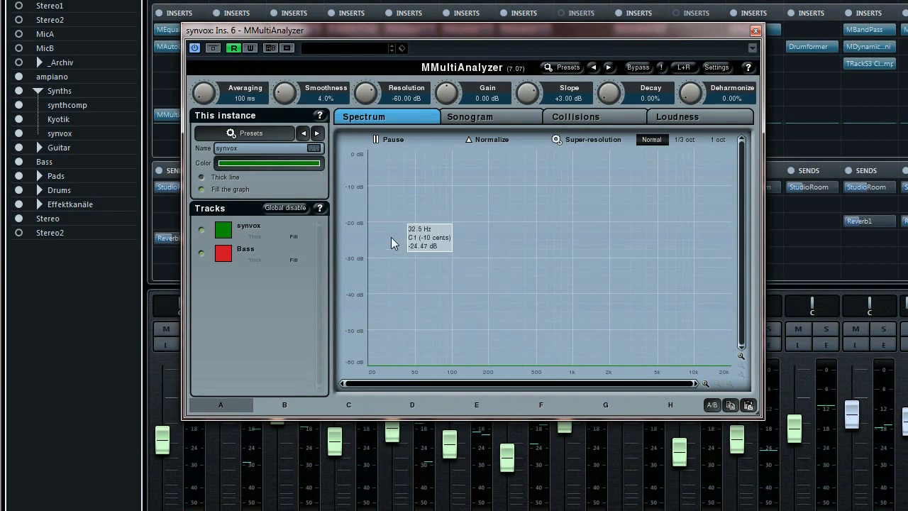
pyautogui.moveTo(400, 250)
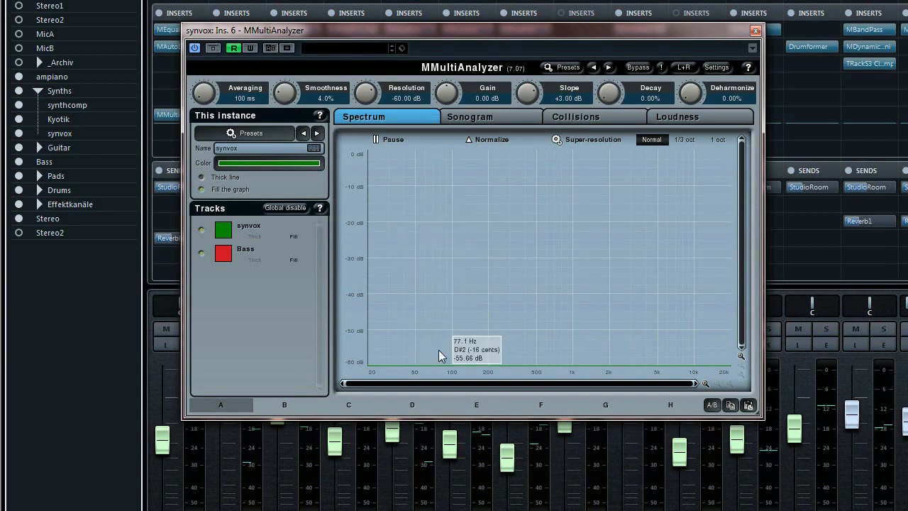
pyautogui.moveTo(426, 325)
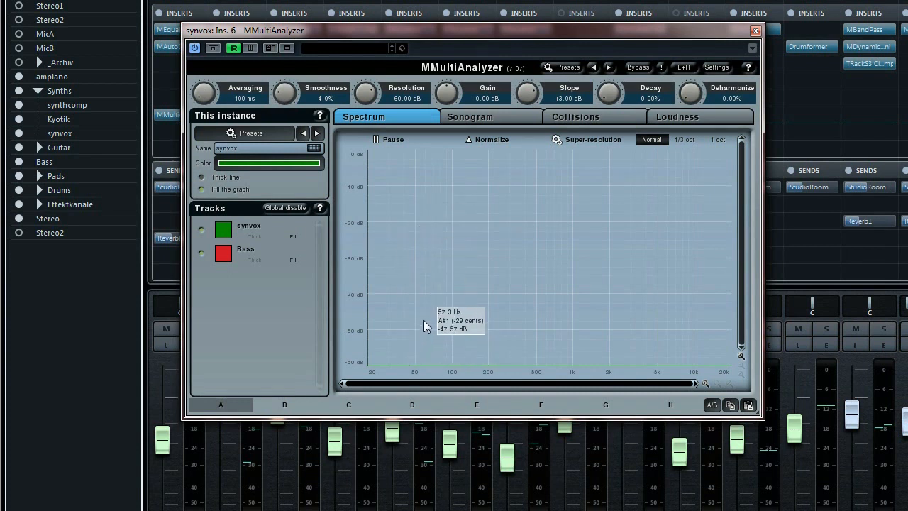
pyautogui.moveTo(469, 283)
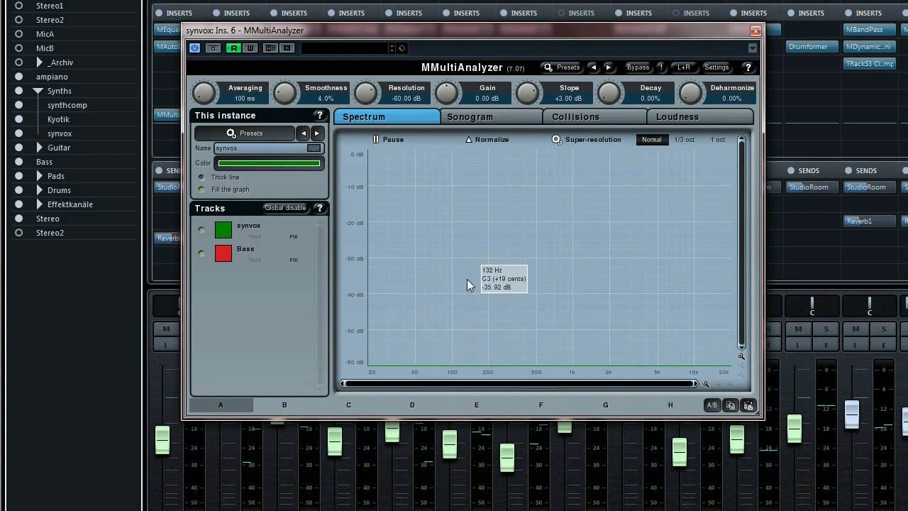
pyautogui.moveTo(457, 300)
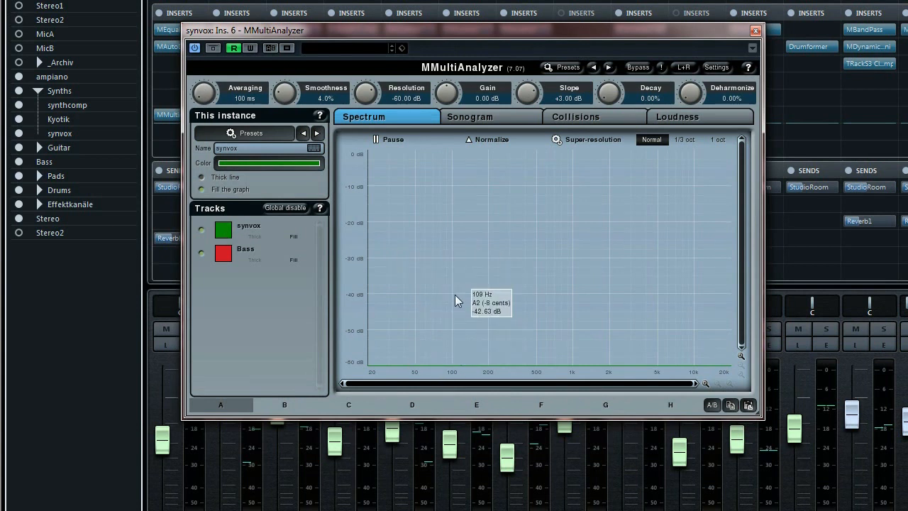
pyautogui.moveTo(454, 238)
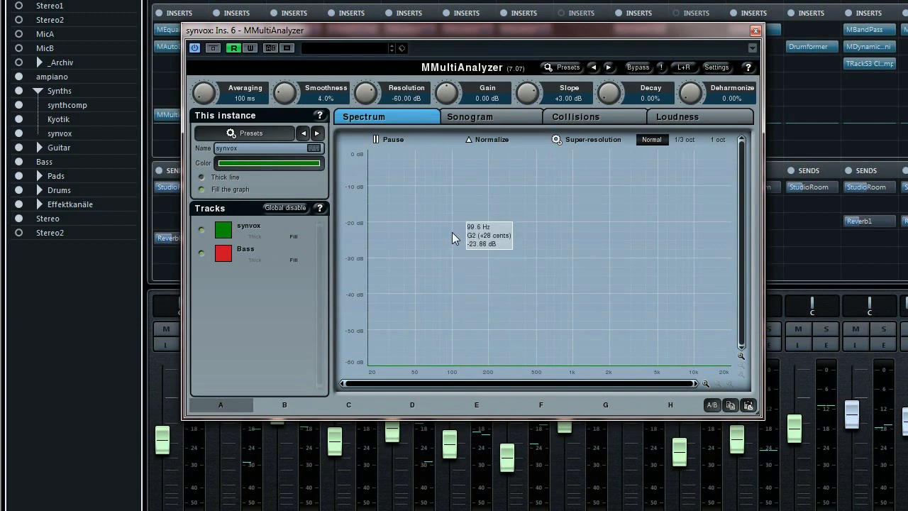
pyautogui.moveTo(437, 238)
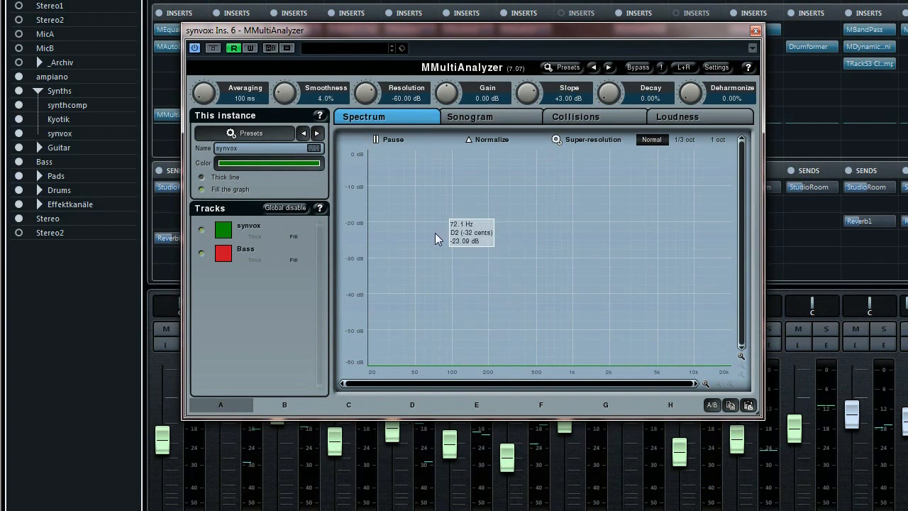
pyautogui.moveTo(111, 366)
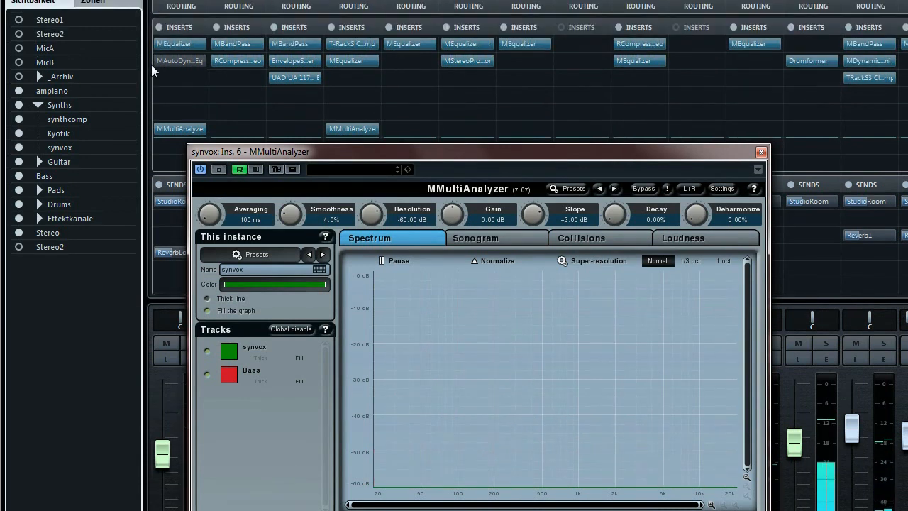
pyautogui.moveTo(457, 418)
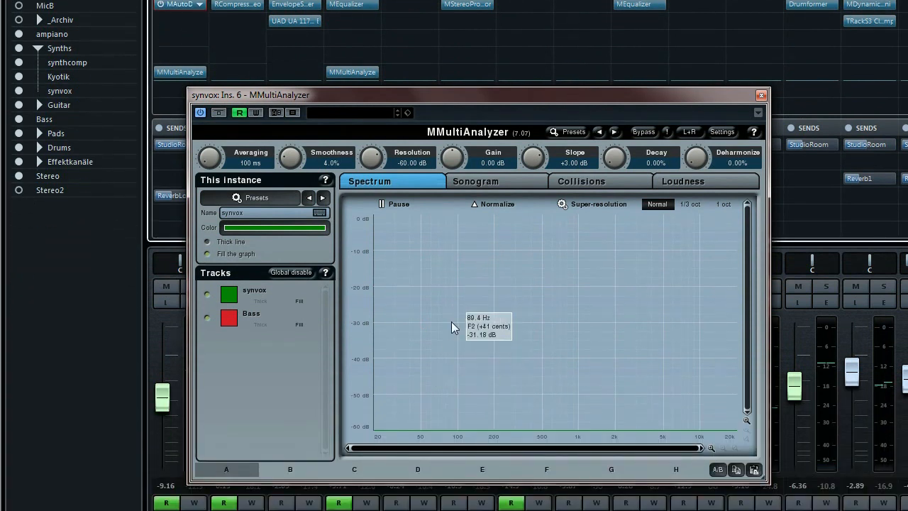
pyautogui.moveTo(448, 322)
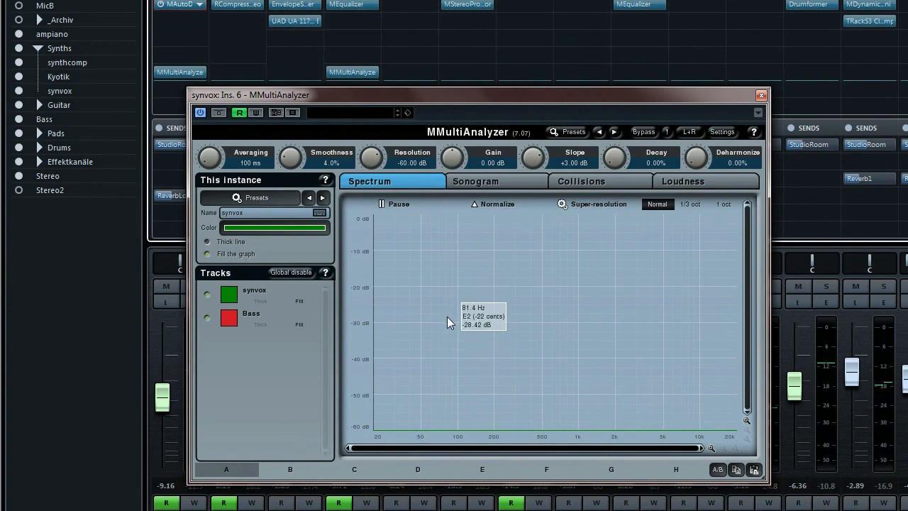
pyautogui.moveTo(122, 346)
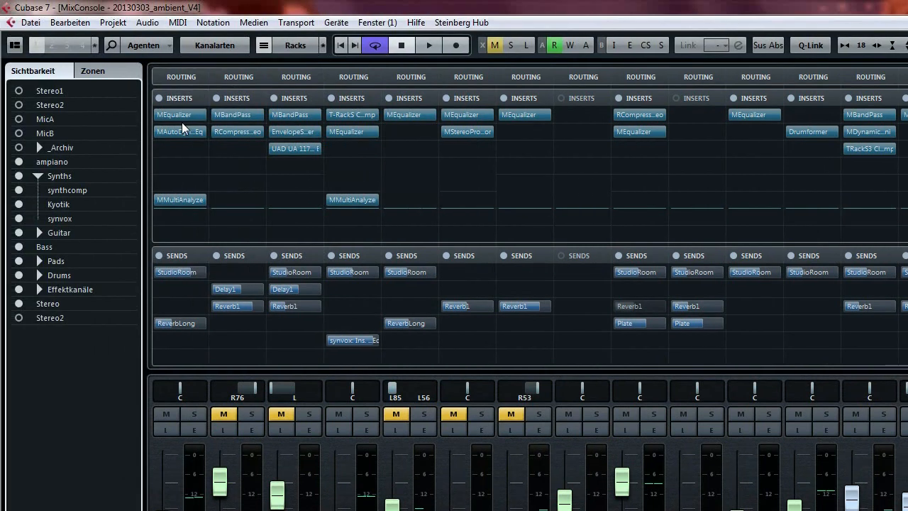
# - Reopen synvox's MAutoDynamicEq showing band 1 near 96 Hz at about -17.7 dB dynamics
pyautogui.doubleClick(179, 131)
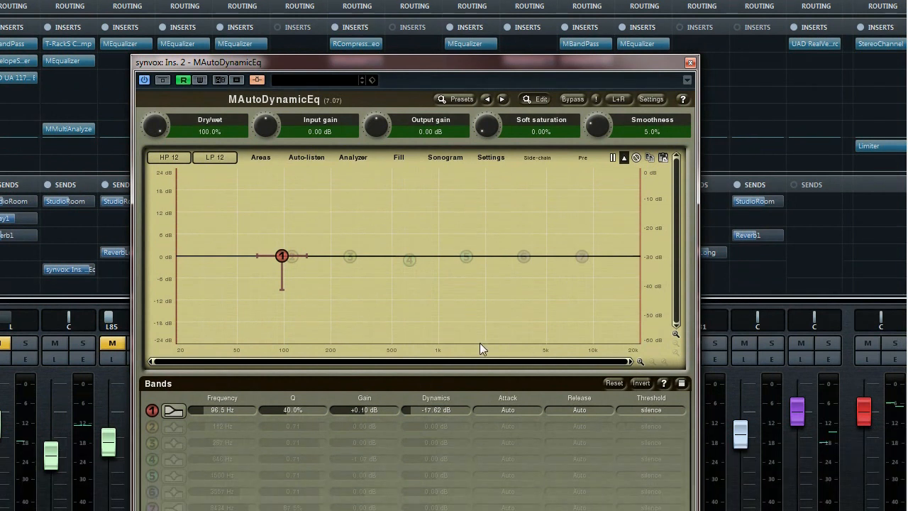
pyautogui.moveTo(460, 348)
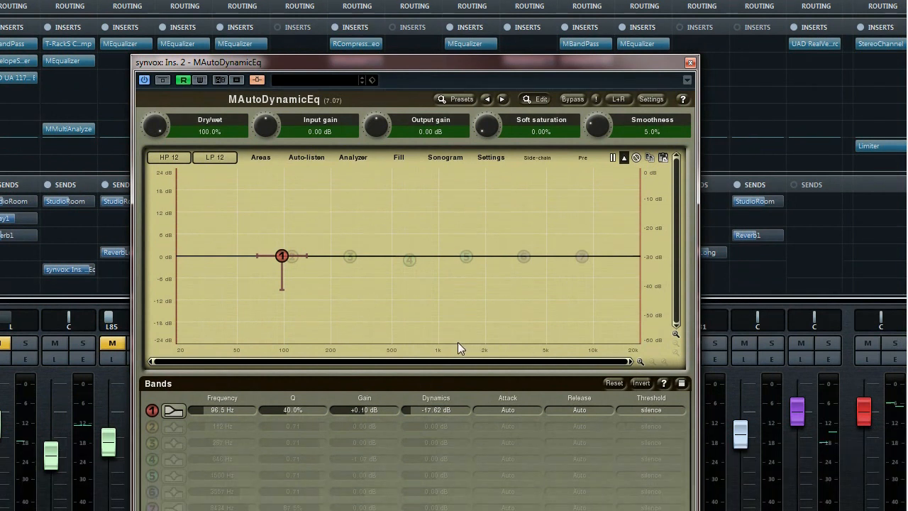